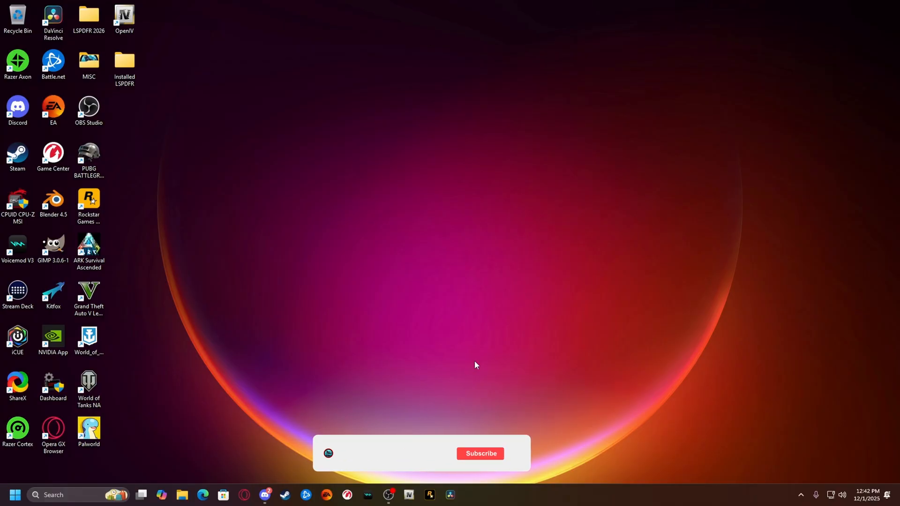
Create a new folder on the desktop and move it higher up
click(480, 453)
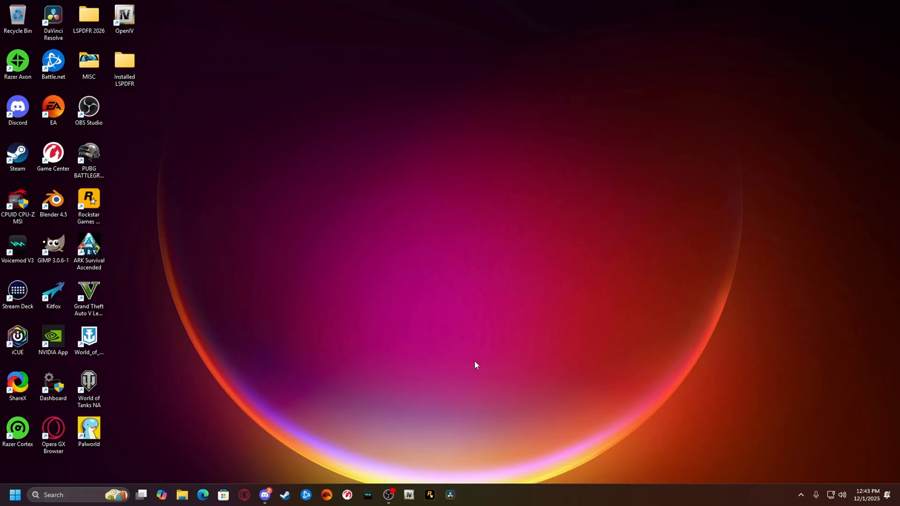
mouse_move(319, 288)
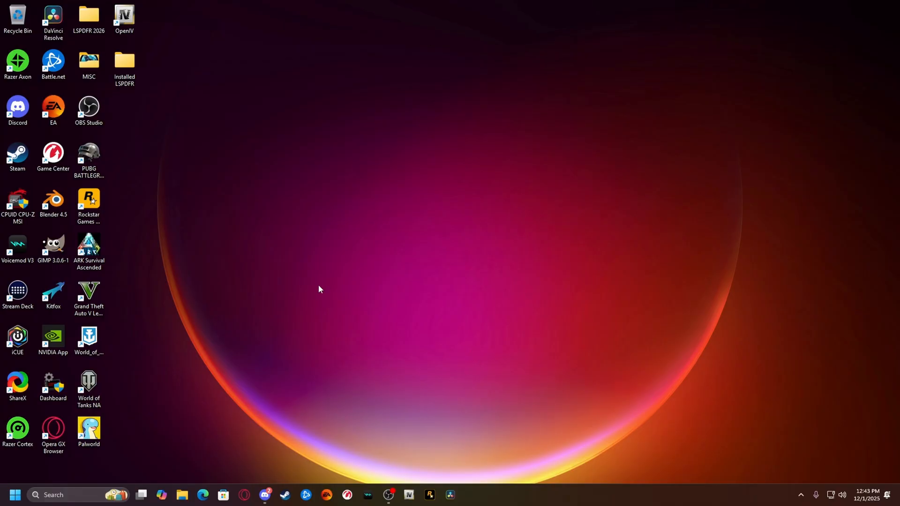
right_click(319, 289)
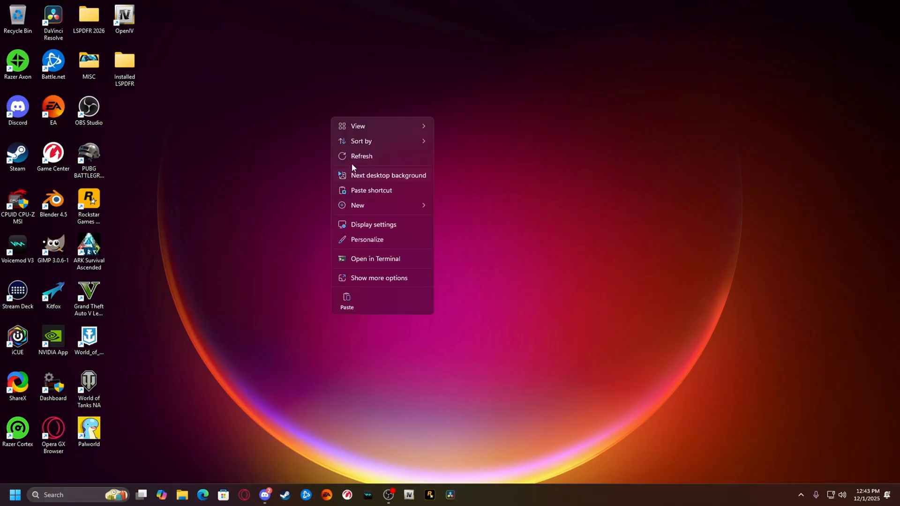
click(357, 204)
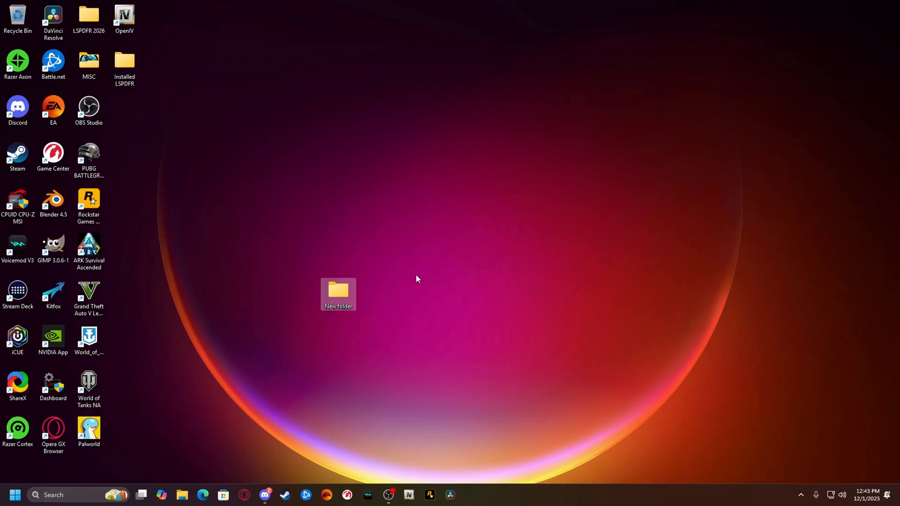
drag(338, 294, 445, 156)
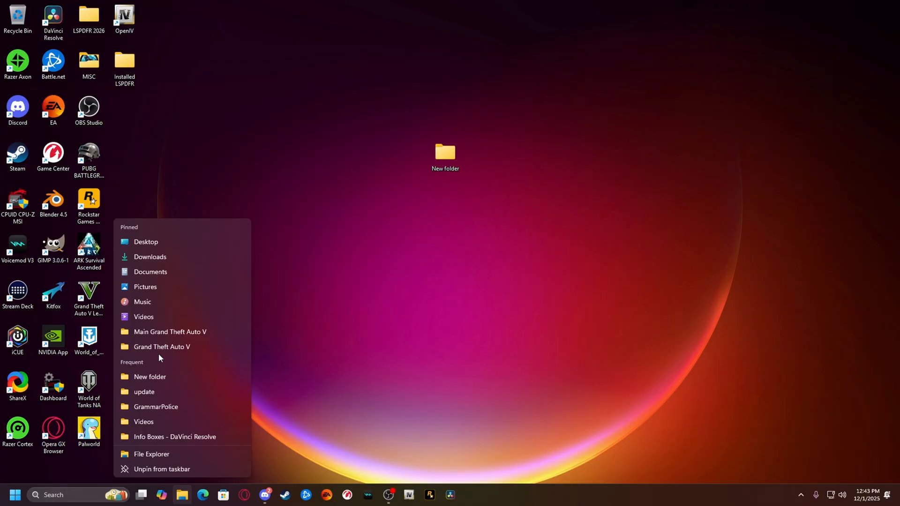
Open the Grand Theft Auto V game folder and scroll down to GTA5.exe
click(161, 346)
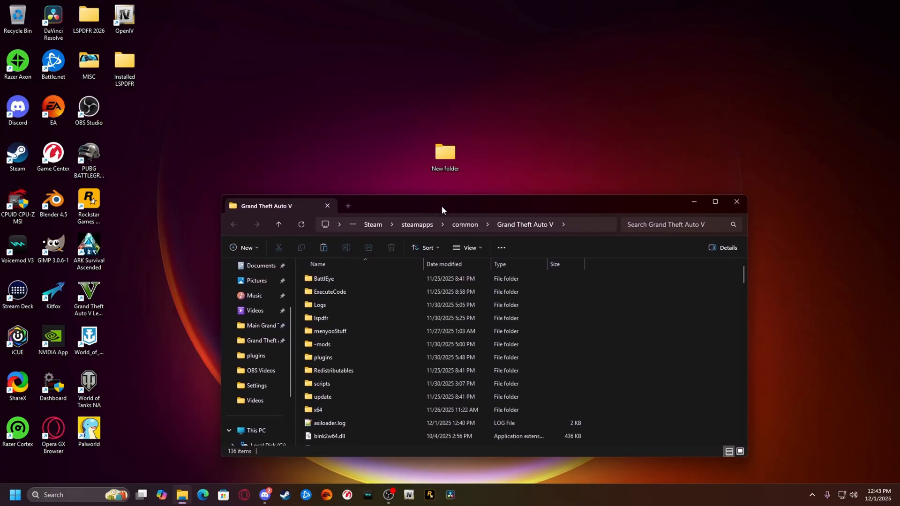
scroll(down, 3)
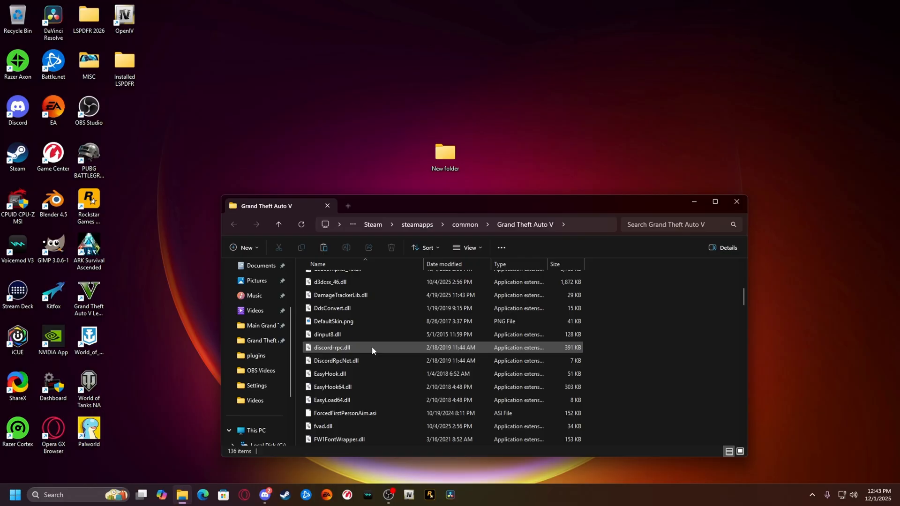
scroll(down, 3)
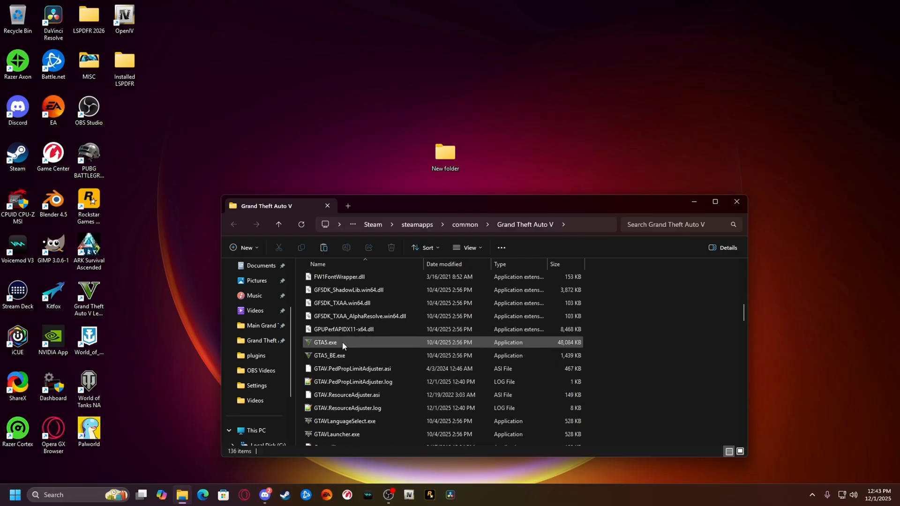
mouse_move(325, 343)
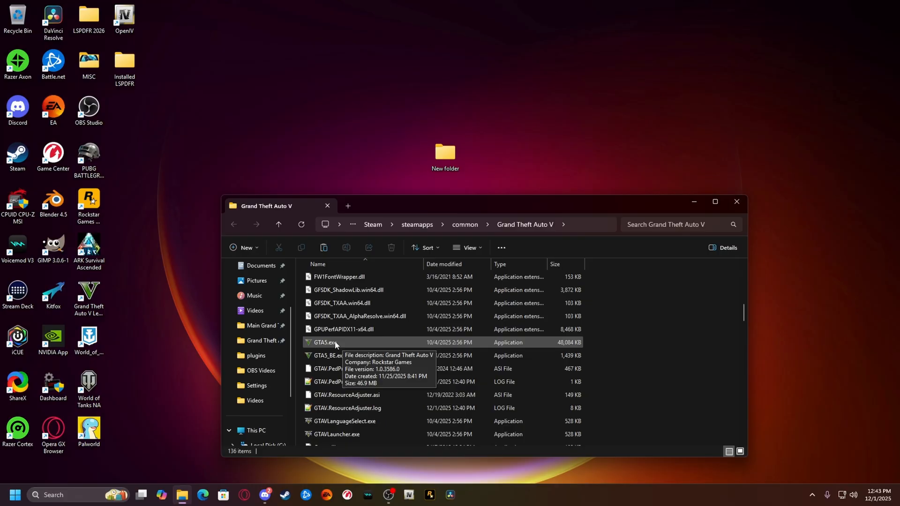
Confirm GTA5.exe is version 1.0.3586.0, then rename the desktop folder 'GTAV 1.0.3586'
right_click(325, 343)
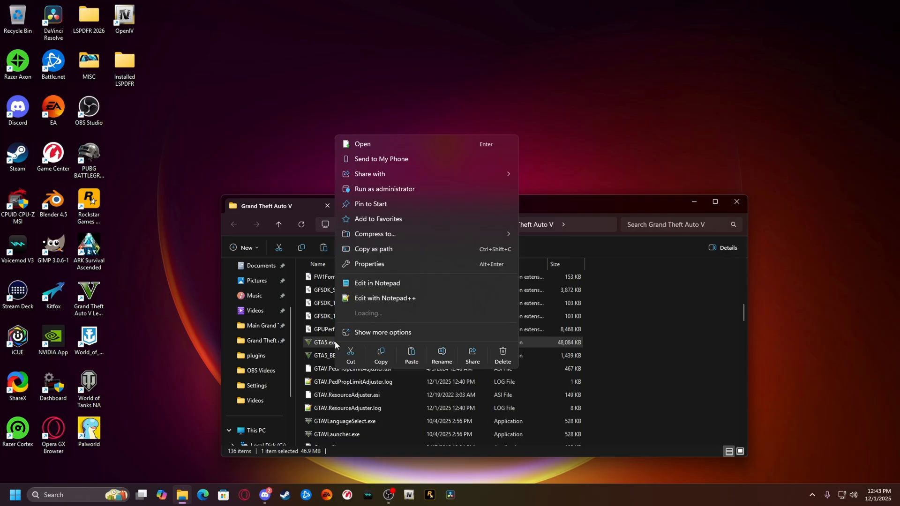
click(369, 263)
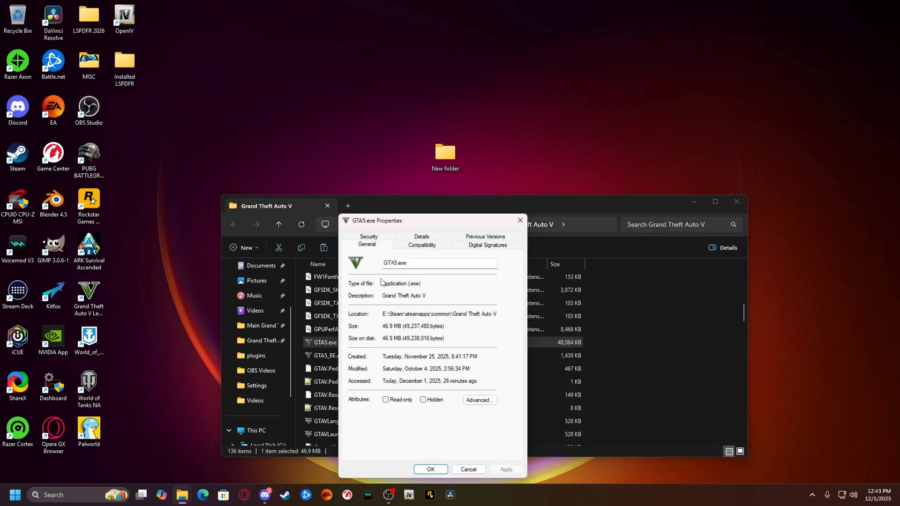
click(421, 236)
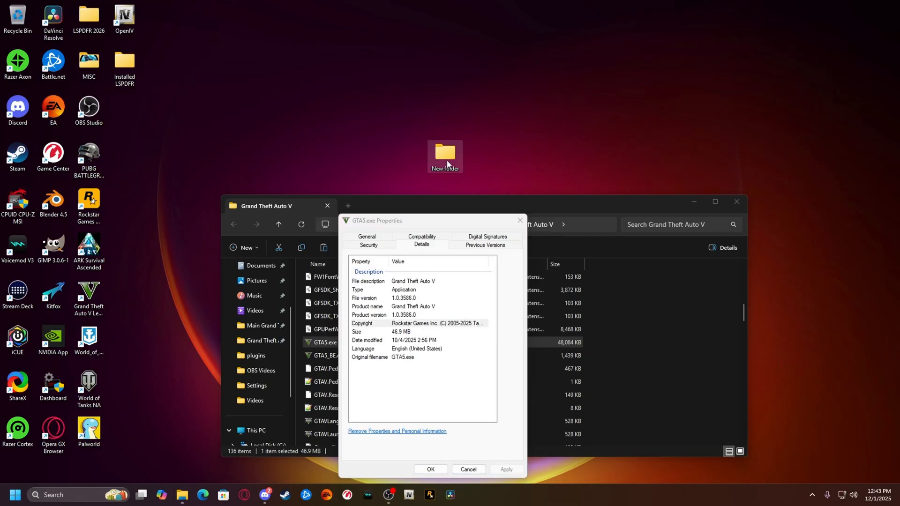
right_click(444, 156)
text(GTAV 1.0.3586)
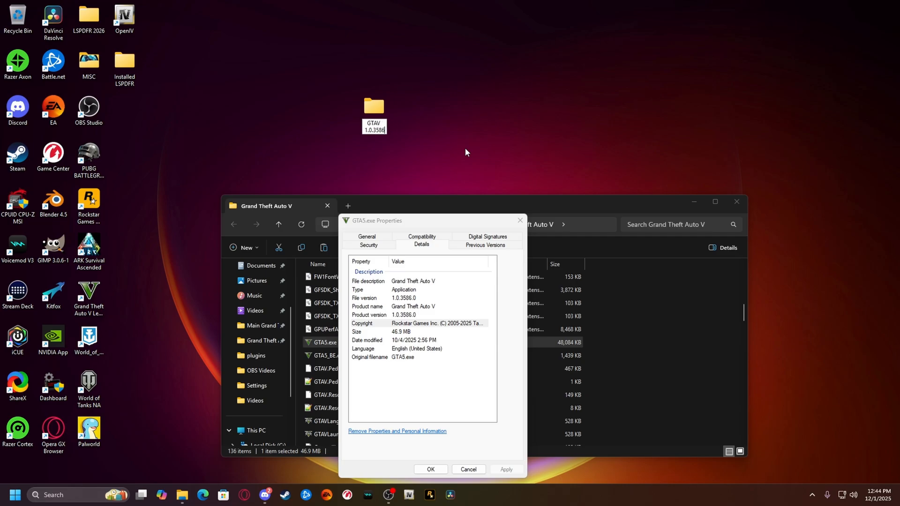
click(373, 112)
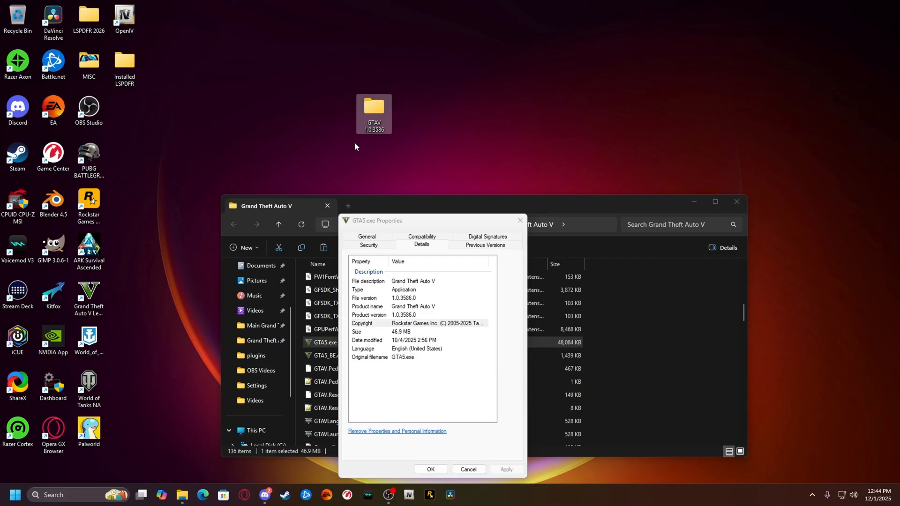
mouse_move(456, 486)
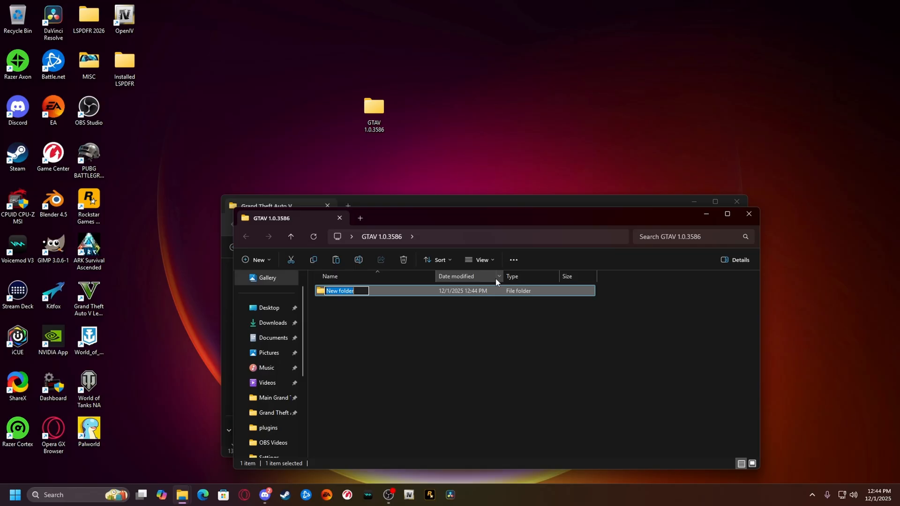
Make an 'update' folder in GTAV 1.0.3586 and copy update.rpf and update2.rpf into it
text(update)
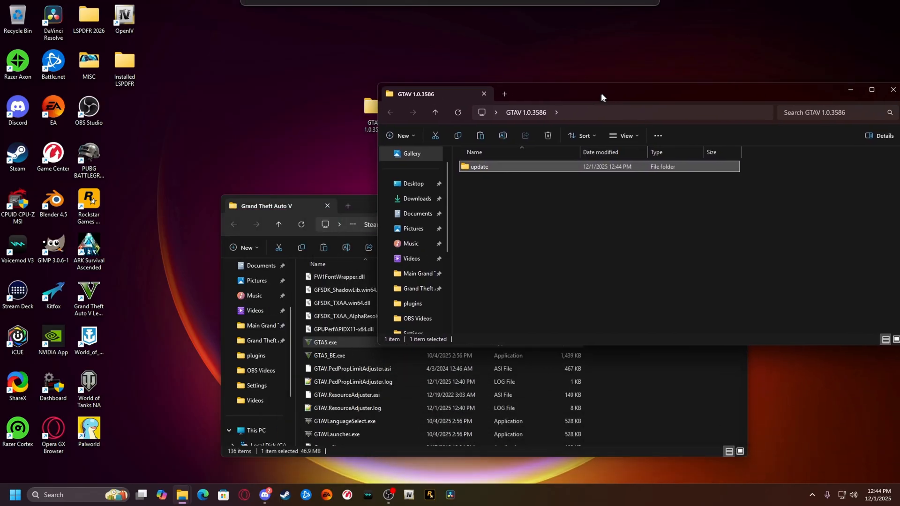
double_click(479, 167)
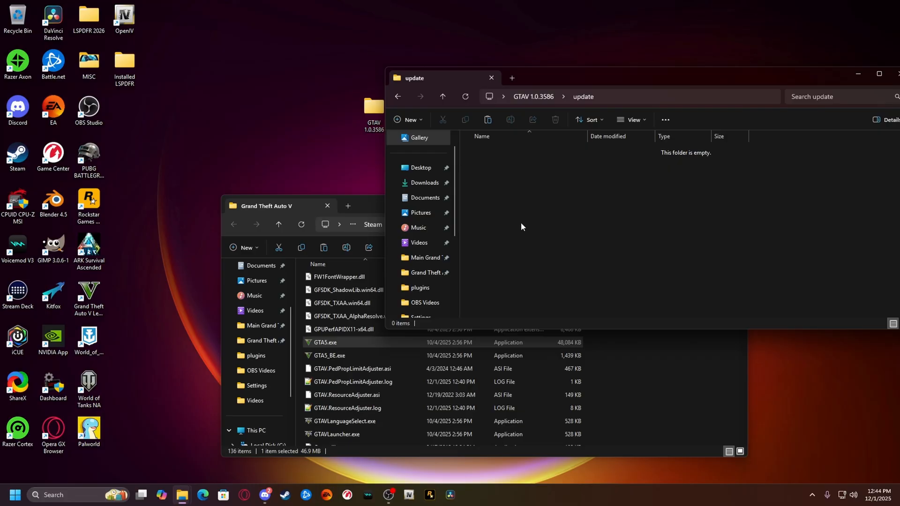
mouse_move(370, 207)
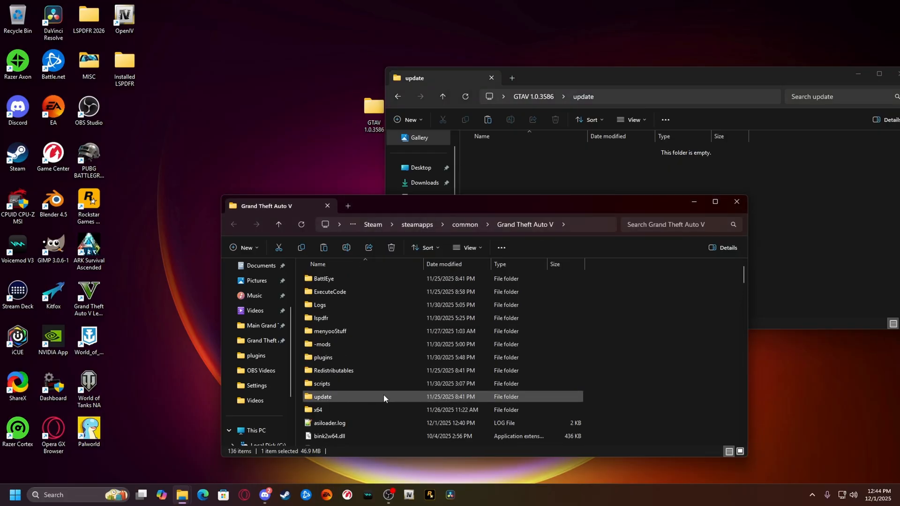
double_click(323, 397)
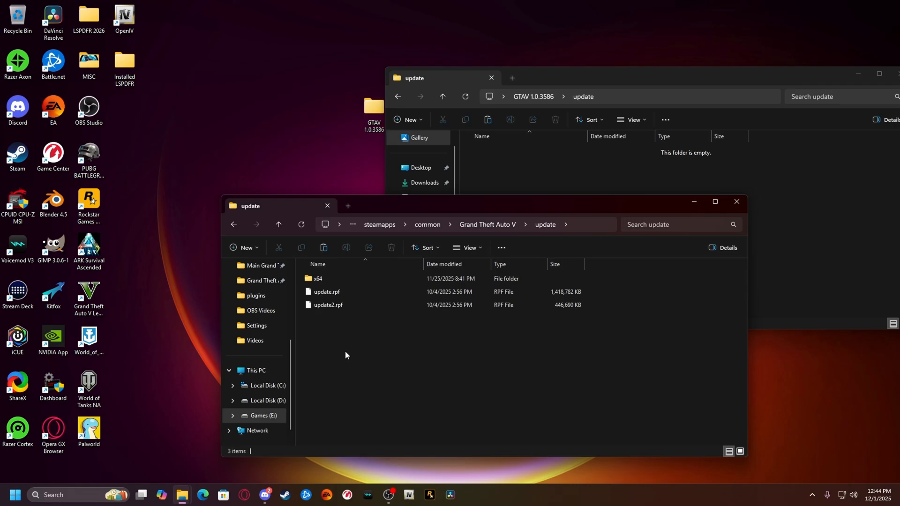
click(328, 304)
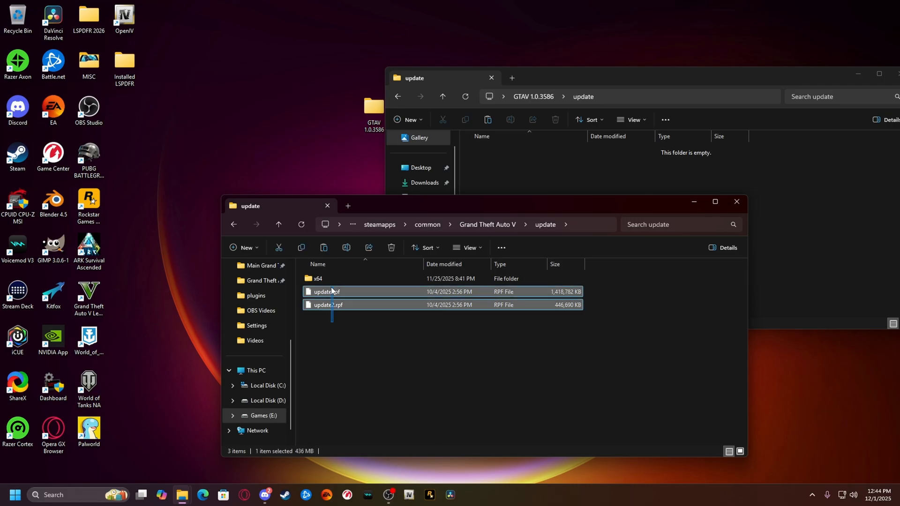
right_click(327, 304)
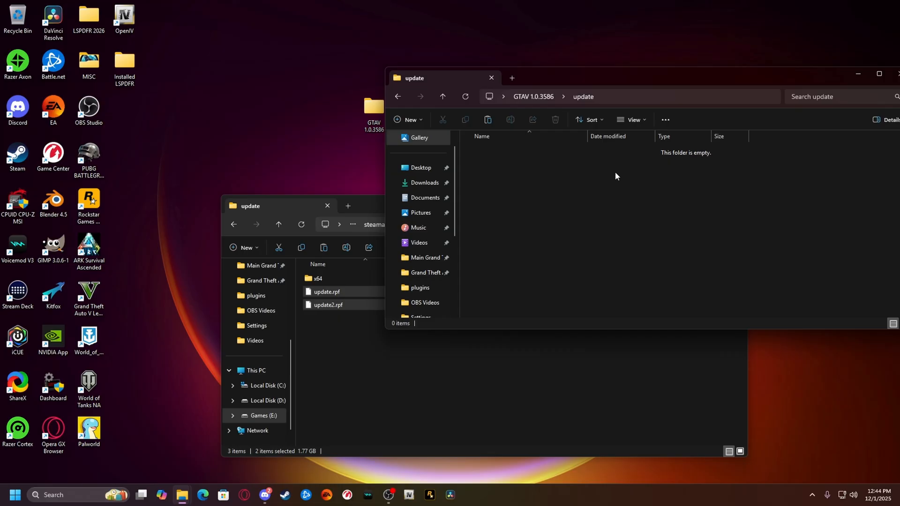
mouse_move(602, 159)
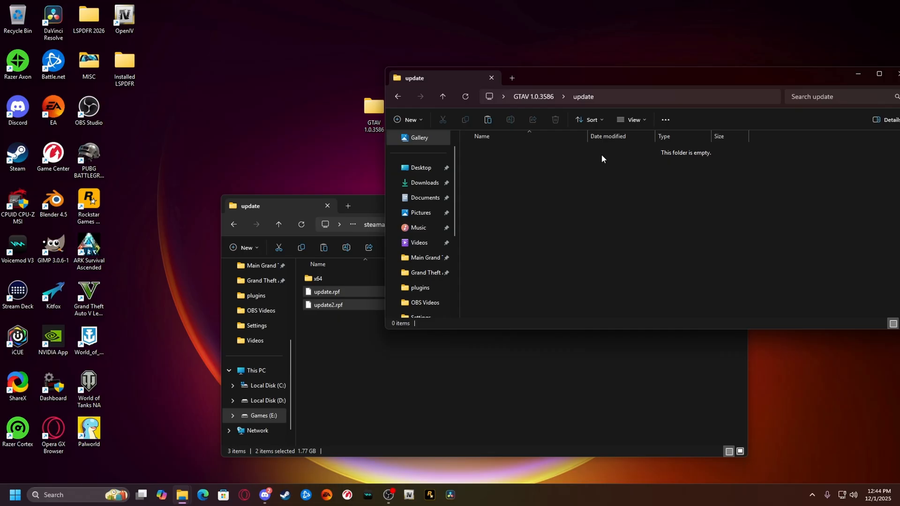
right_click(602, 159)
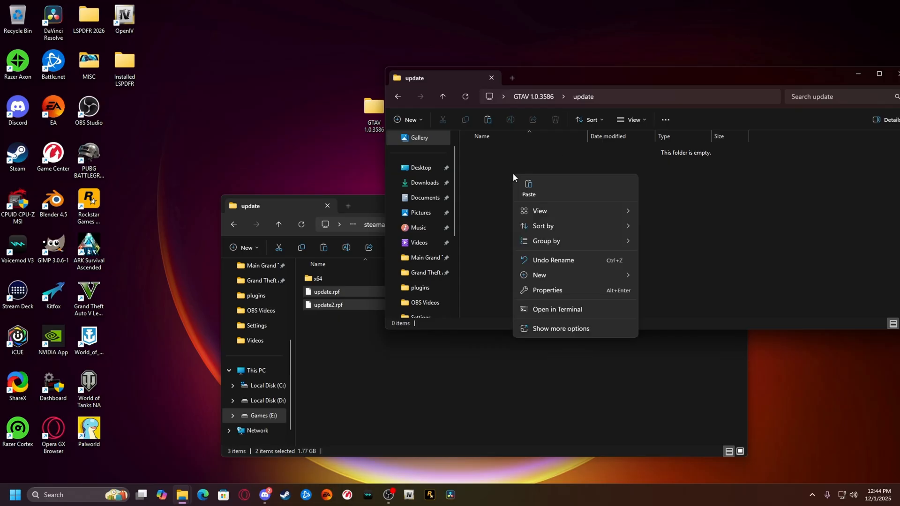
click(528, 191)
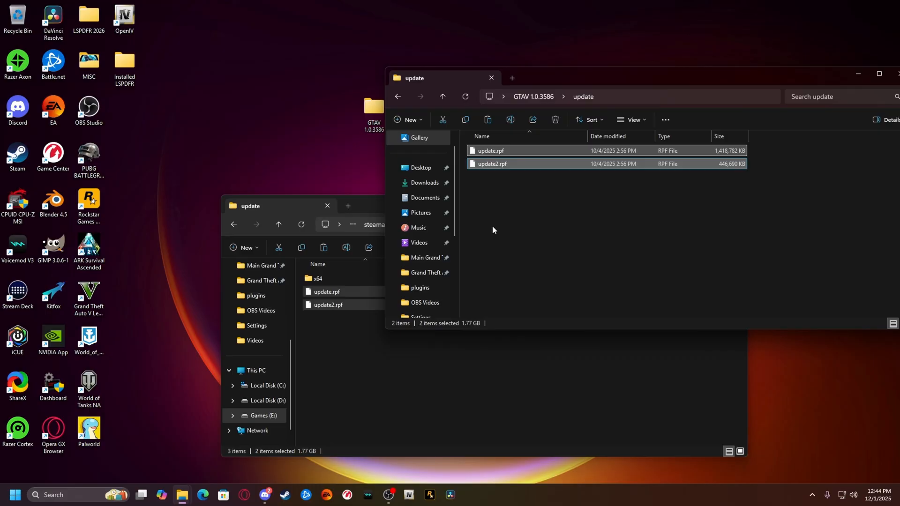
mouse_move(526, 224)
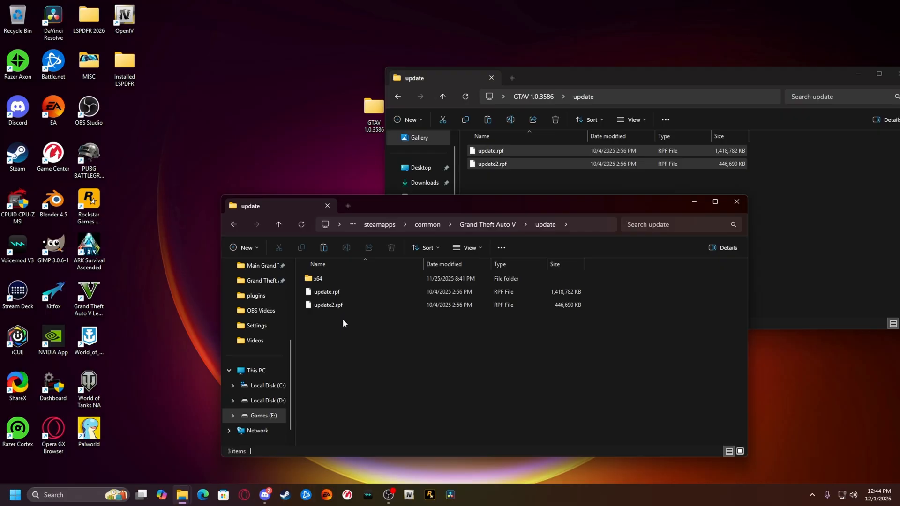
mouse_move(319, 279)
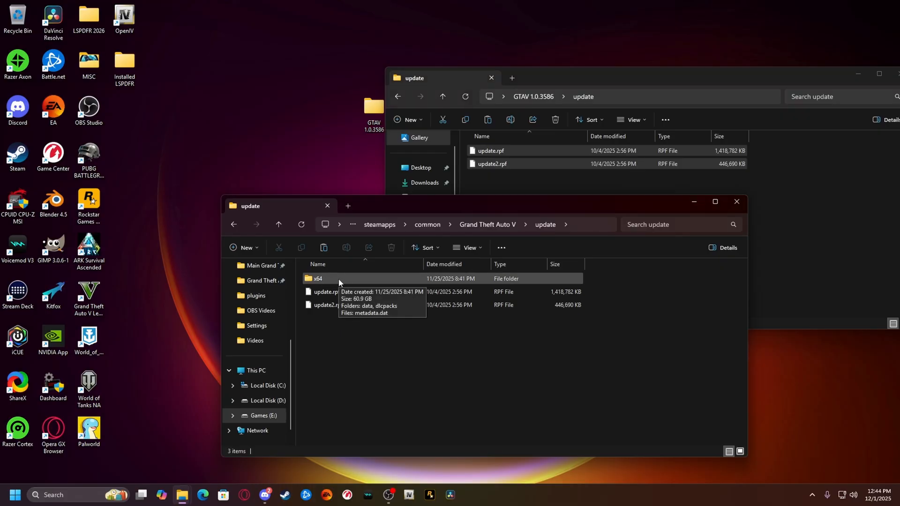
mouse_move(332, 281)
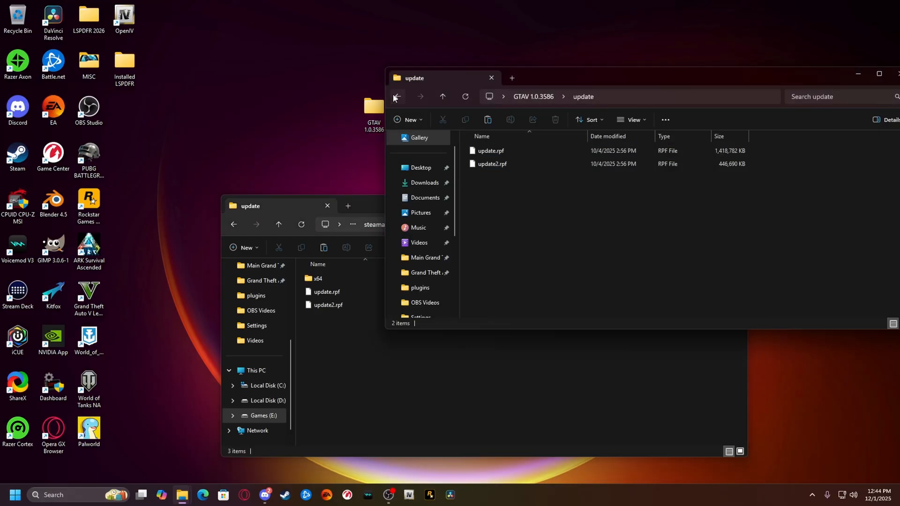
Select GTA5.exe, GTA5_BE.exe, GTAVLauncher.exe, PlayGTAV.exe, ScriptHookV.dll and other game files
click(396, 97)
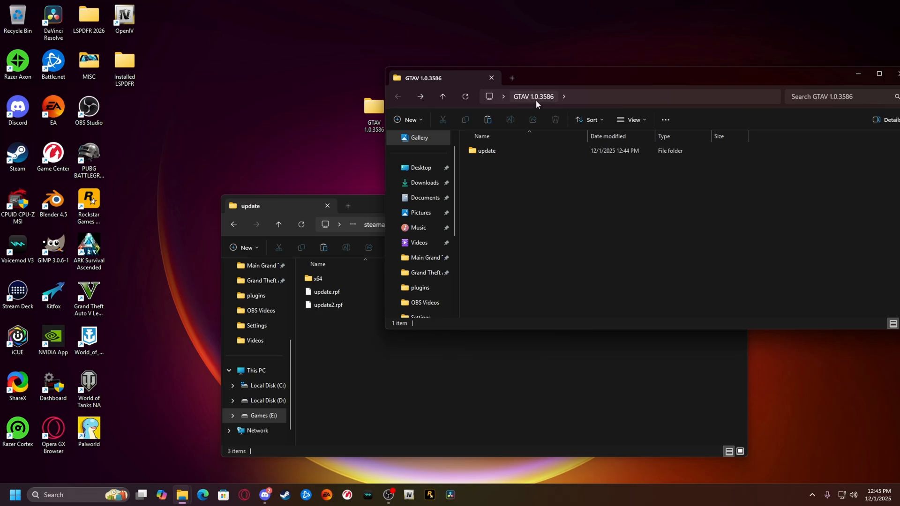
mouse_move(450, 344)
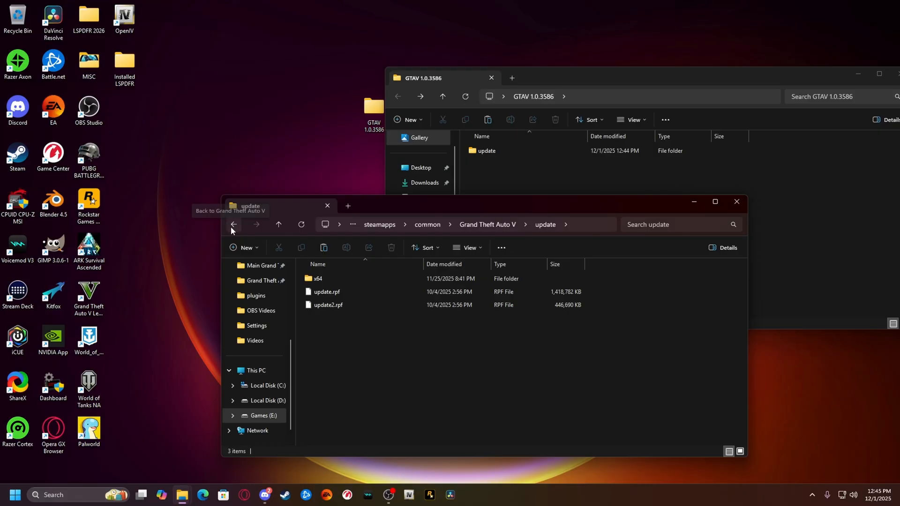
click(233, 225)
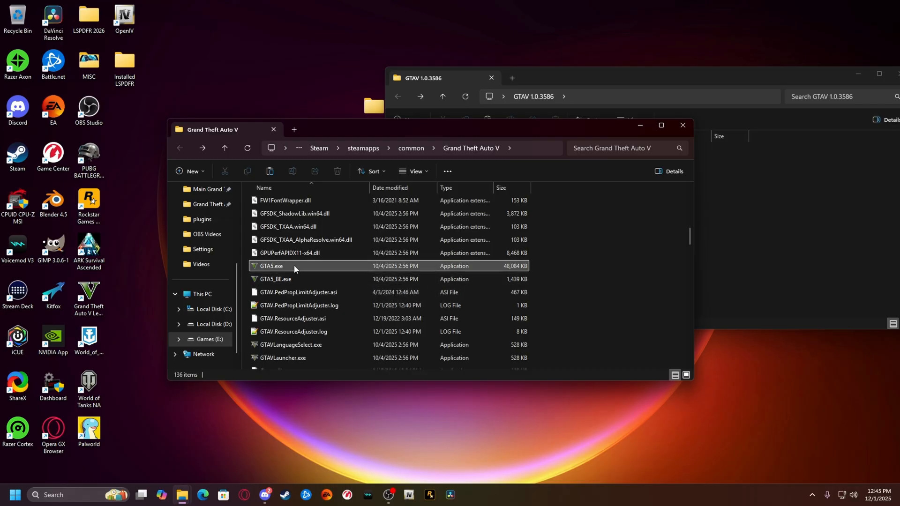
click(271, 265)
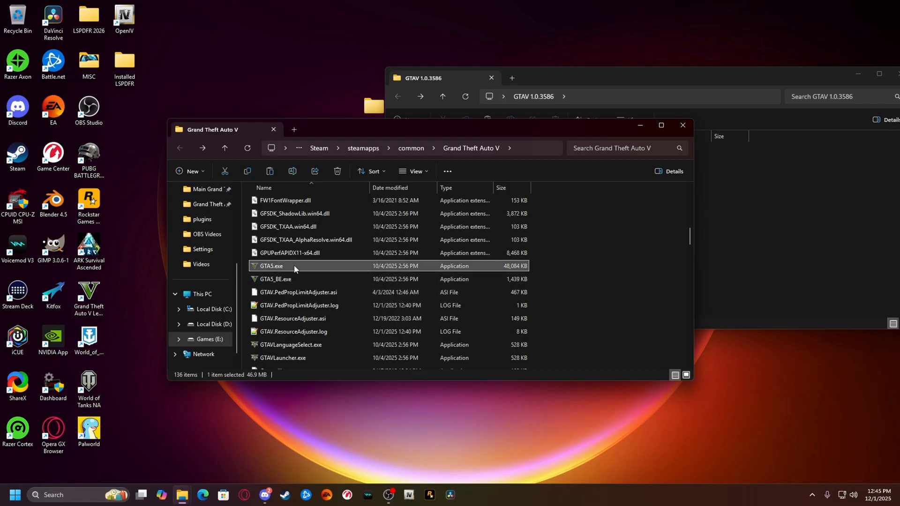
mouse_move(306, 270)
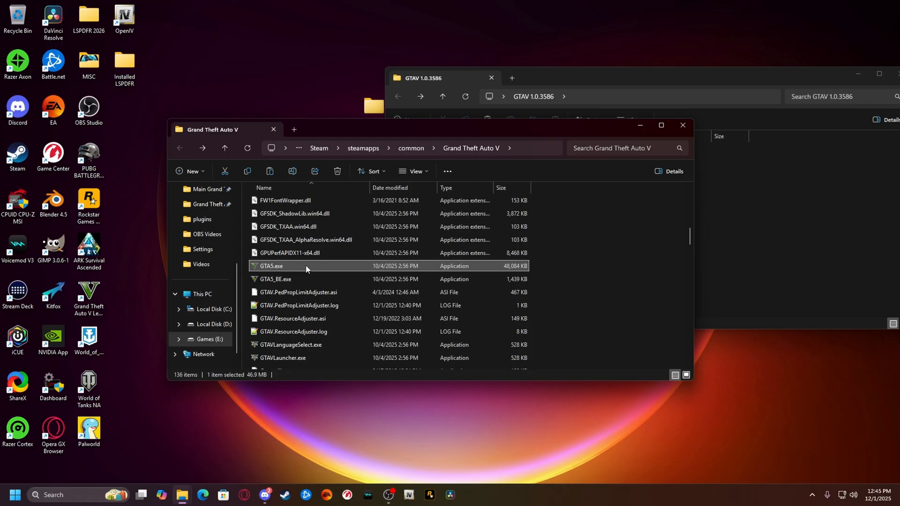
mouse_move(302, 281)
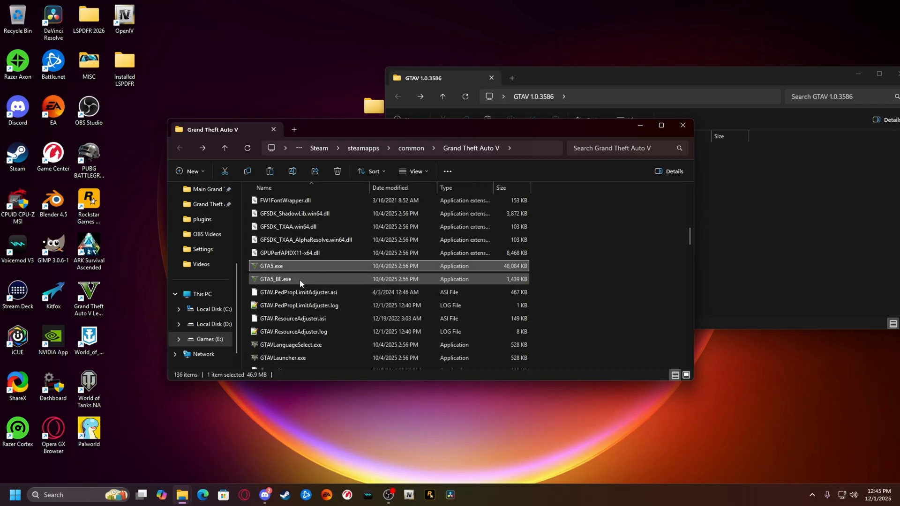
click(276, 279)
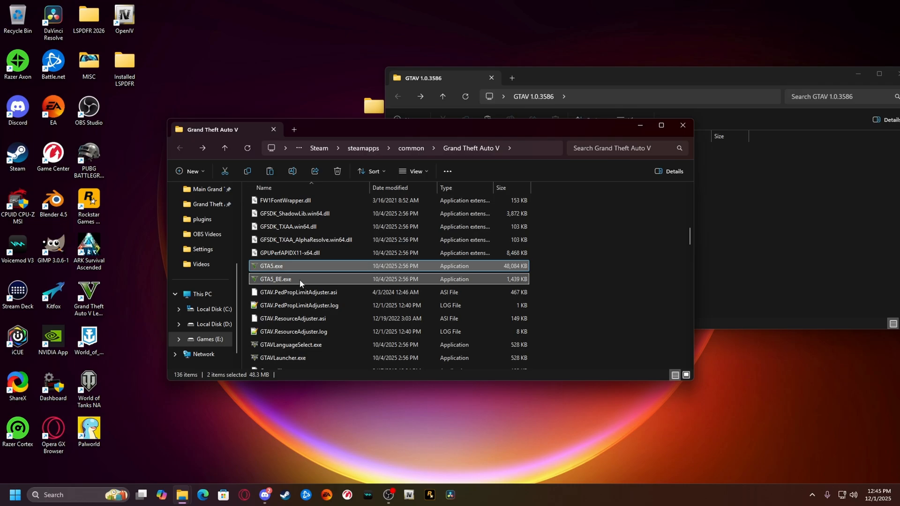
scroll(down, 3)
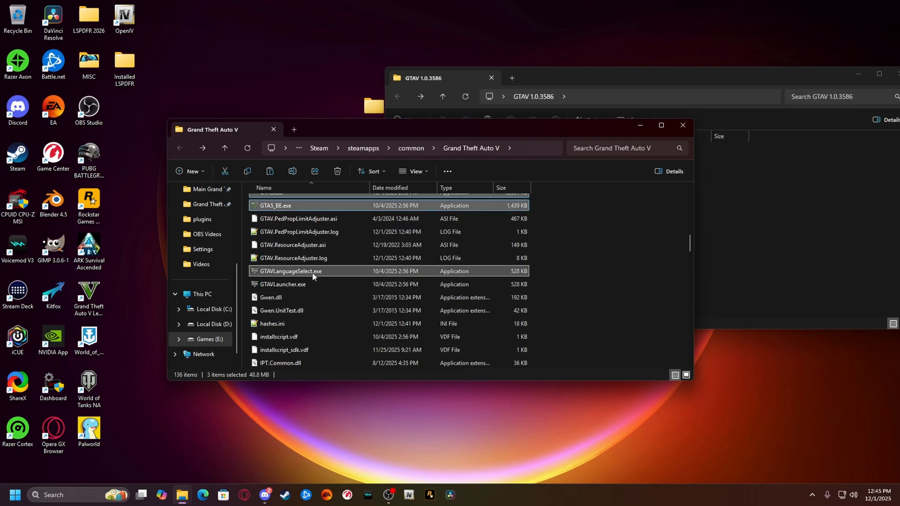
click(283, 284)
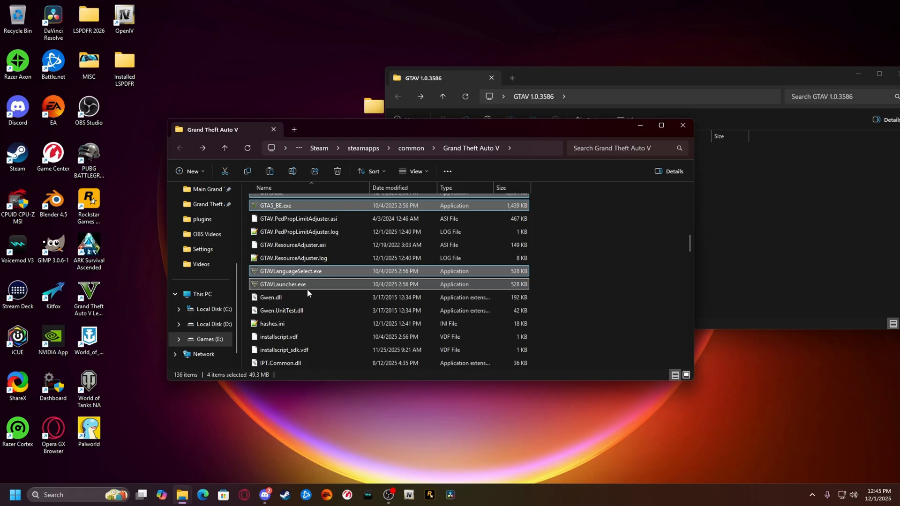
scroll(down, 3)
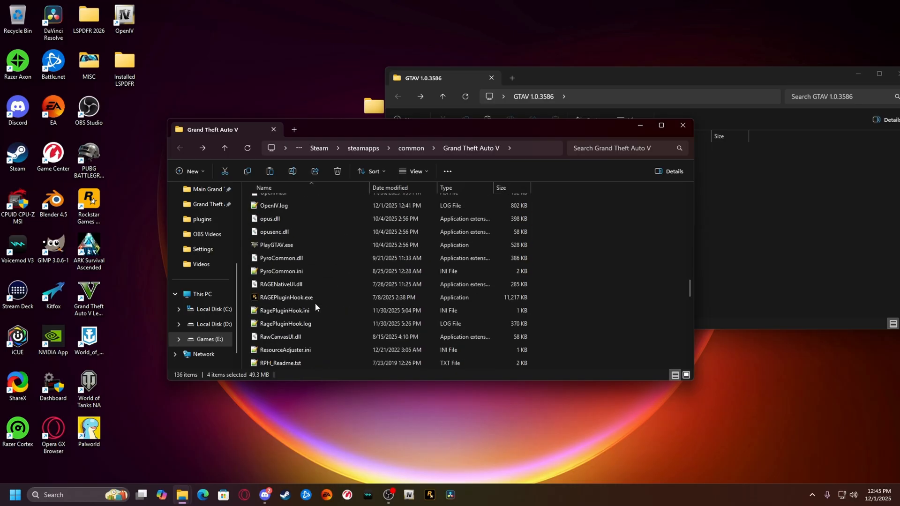
click(276, 245)
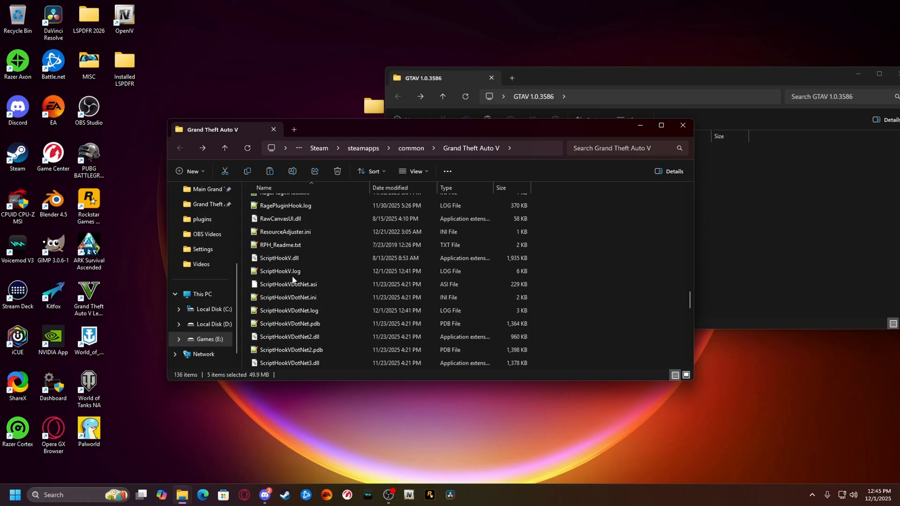
click(279, 258)
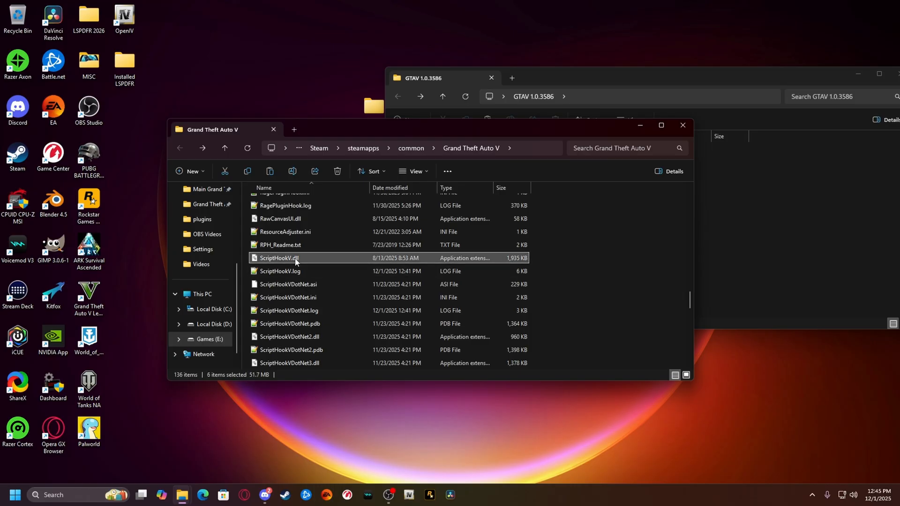
scroll(down, 3)
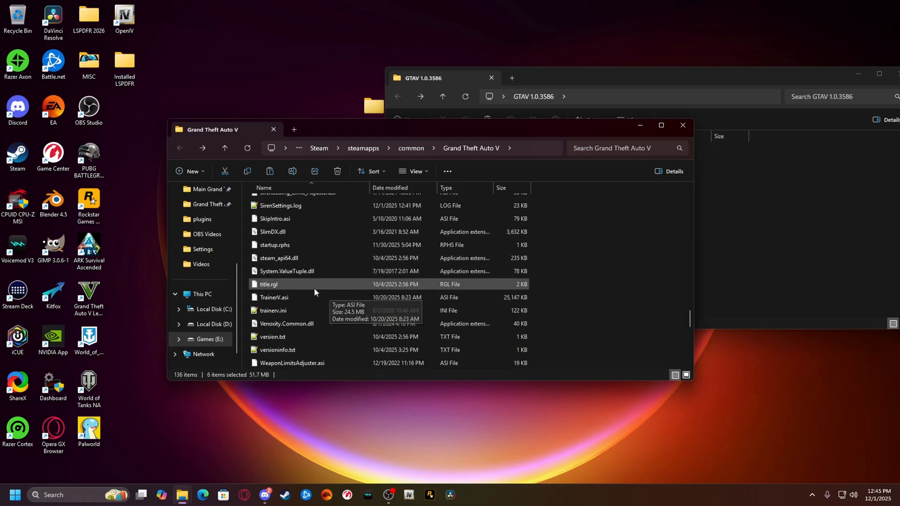
mouse_move(319, 287)
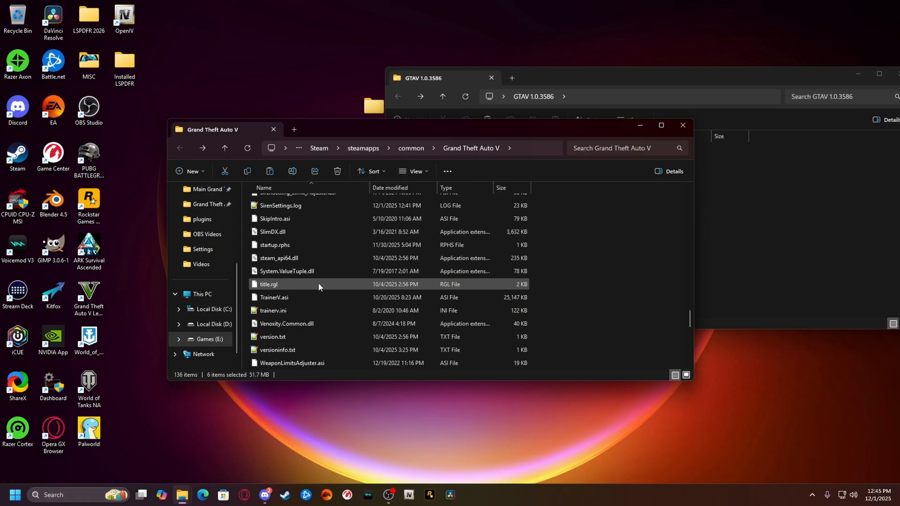
mouse_move(279, 258)
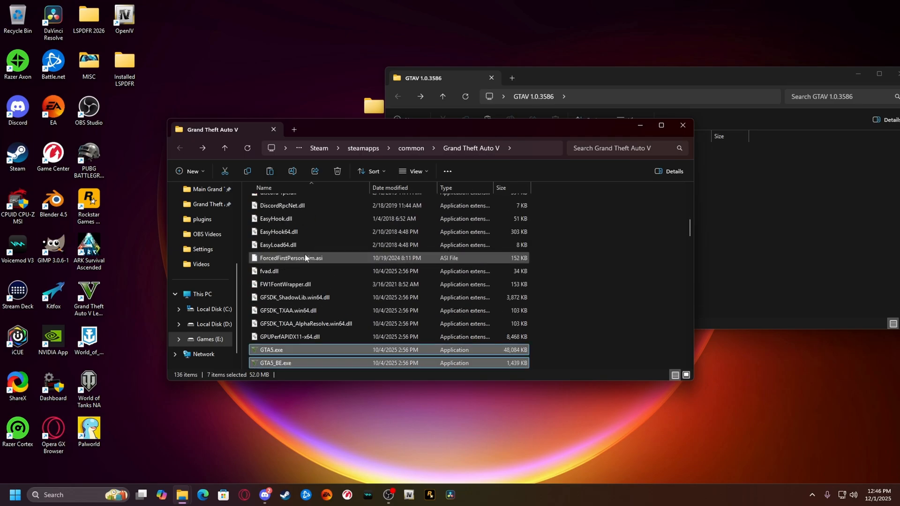
scroll(down, 3)
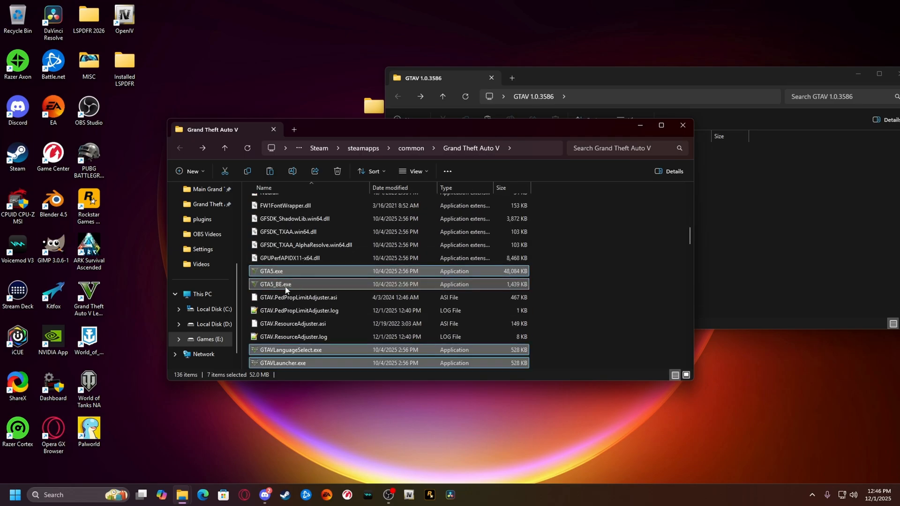
scroll(down, 3)
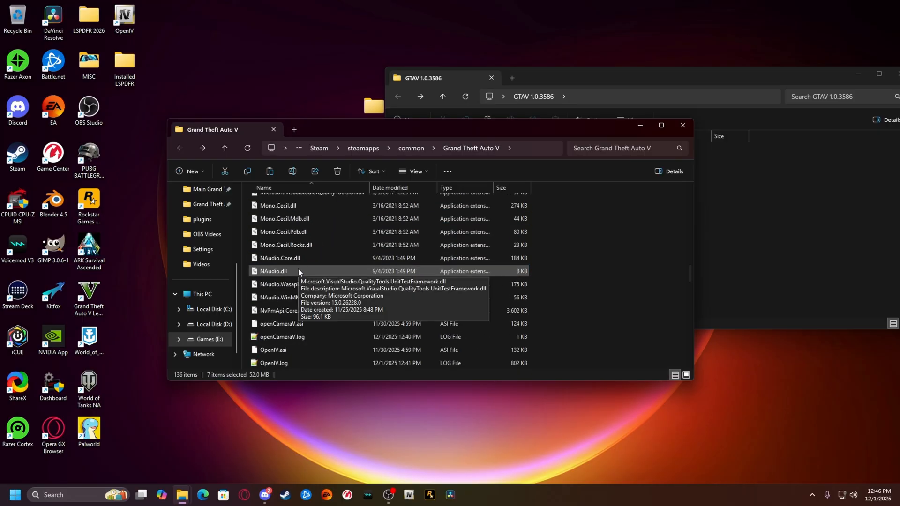
scroll(down, 3)
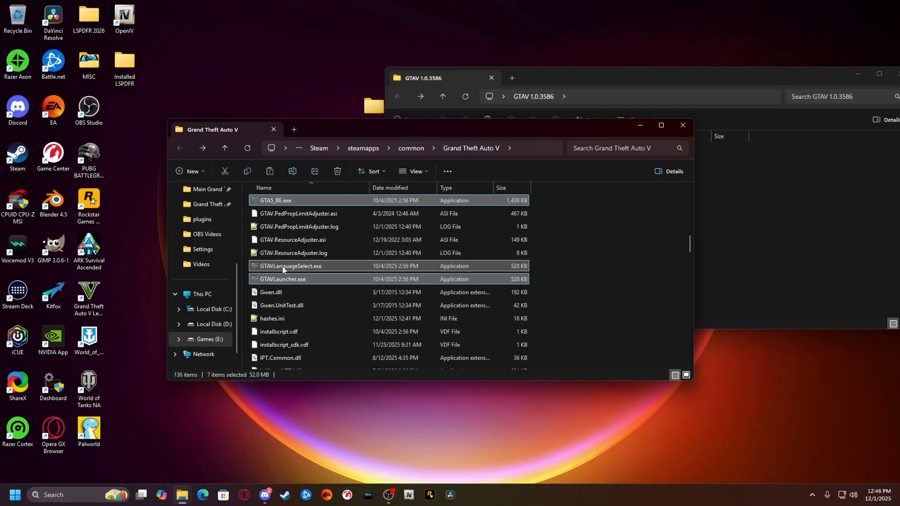
Copy the seven selected game files and paste them into GTAV 1.0.3586
right_click(282, 266)
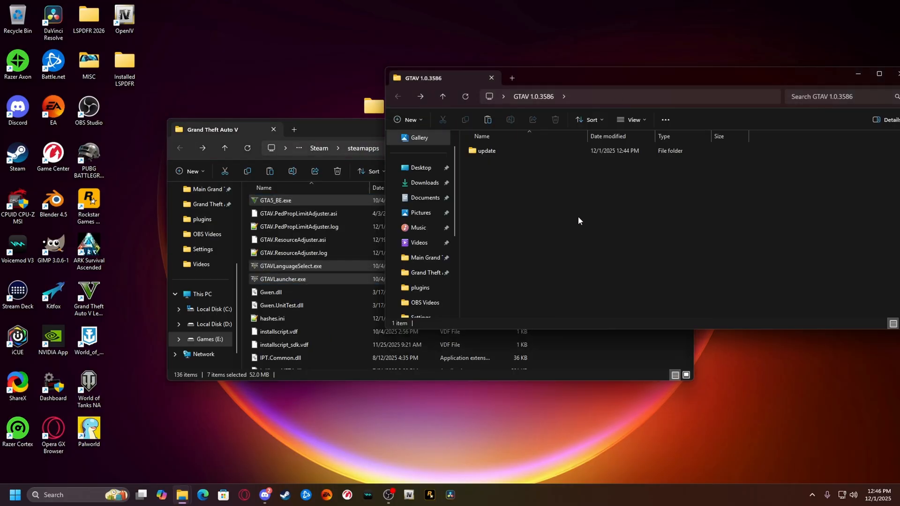
mouse_move(503, 171)
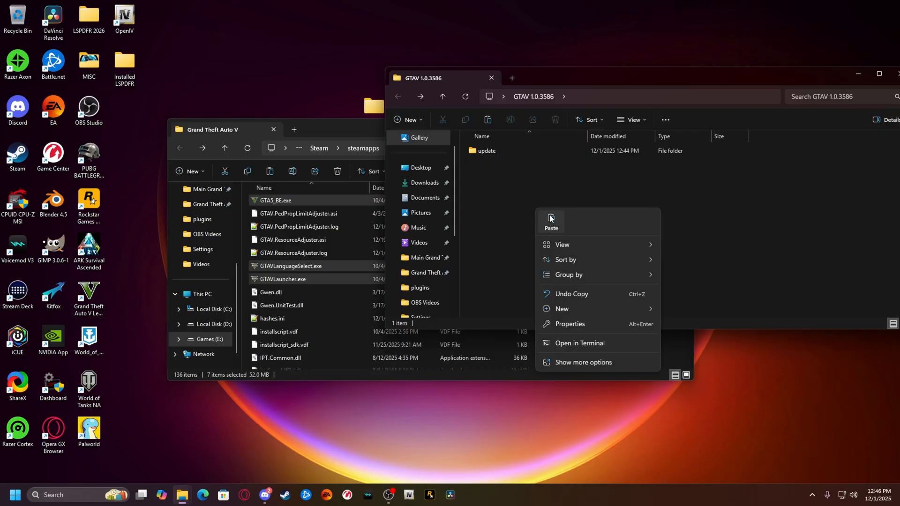
click(550, 220)
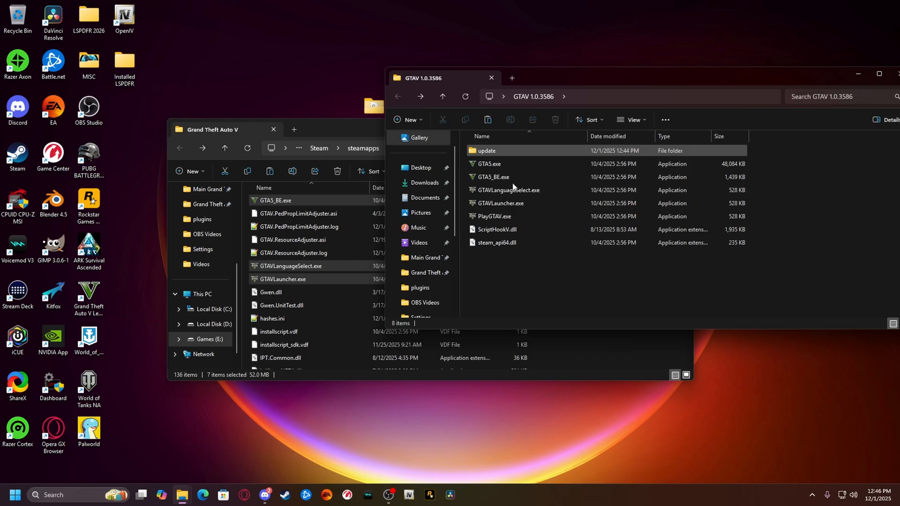
Close the backup window and compress the GTAV 1.0.3586 folder into GTAV 1.0.3586.zip
click(516, 281)
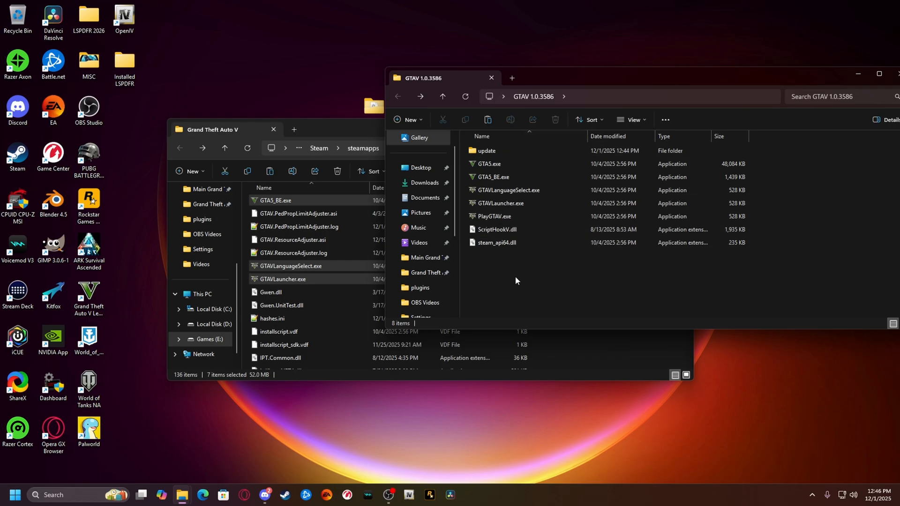
mouse_move(557, 117)
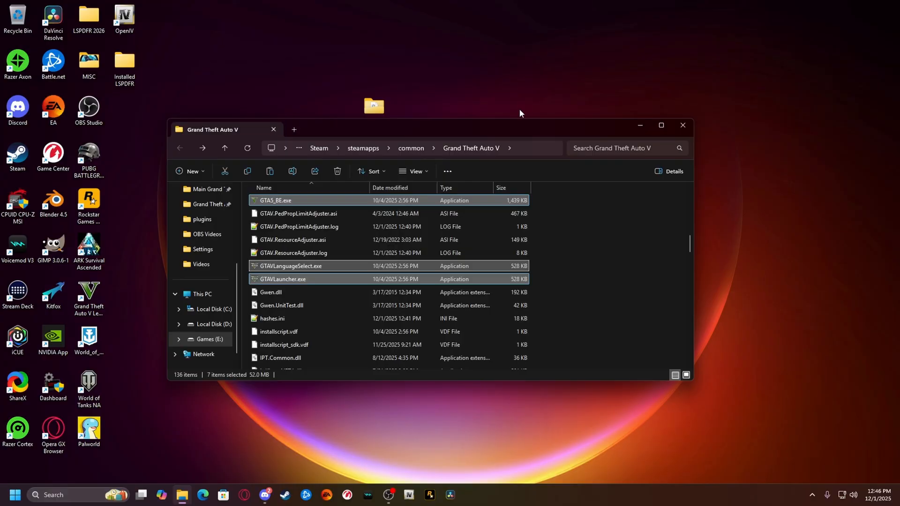
right_click(373, 107)
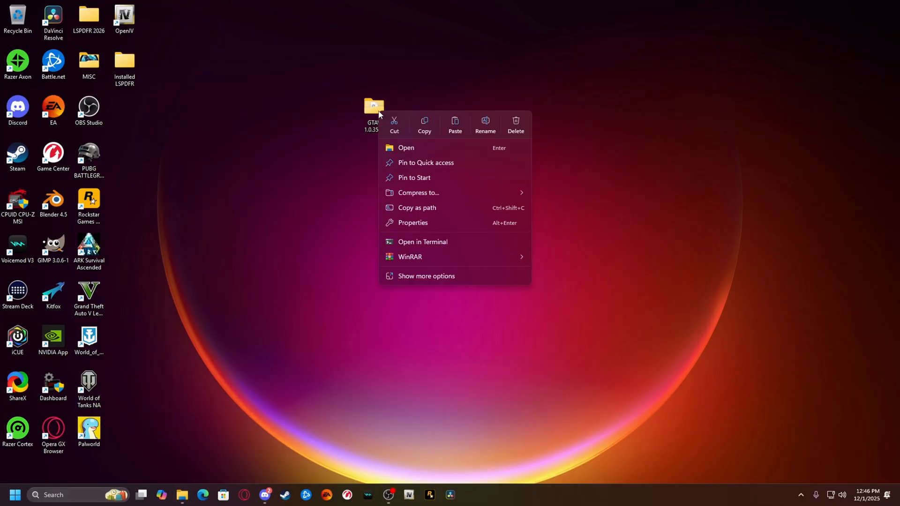
mouse_move(425, 193)
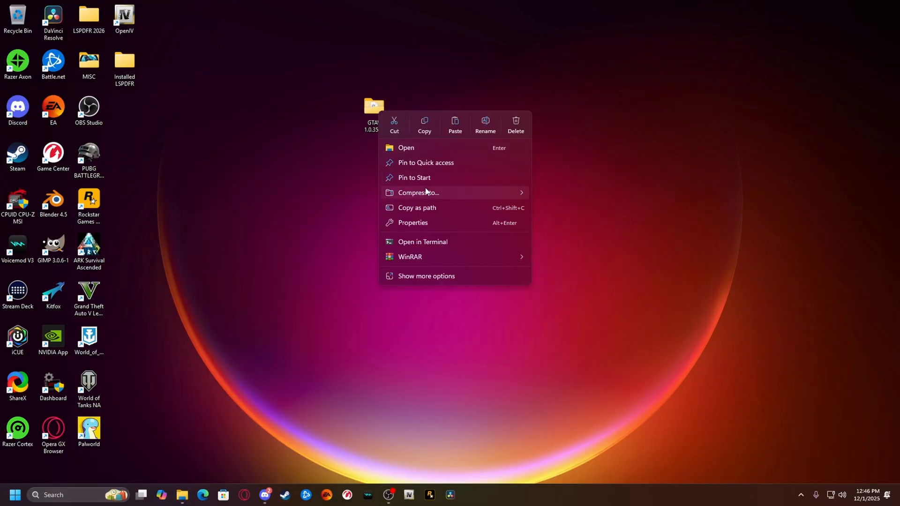
mouse_move(418, 192)
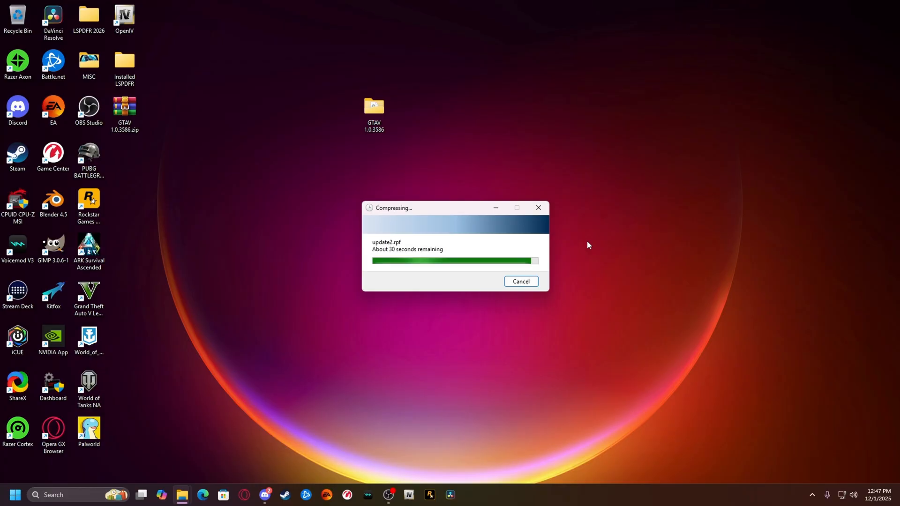
click(125, 109)
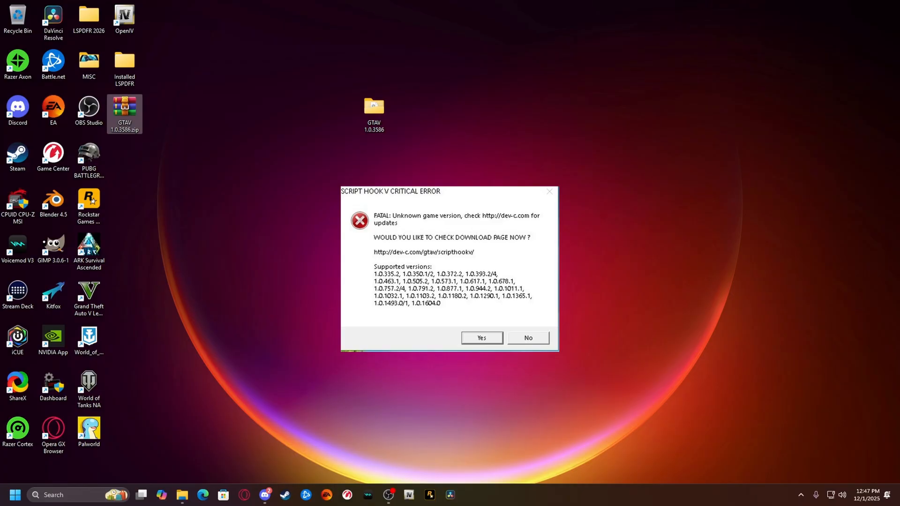
Answer No to the Script Hook V unknown-version error's download prompt
click(527, 337)
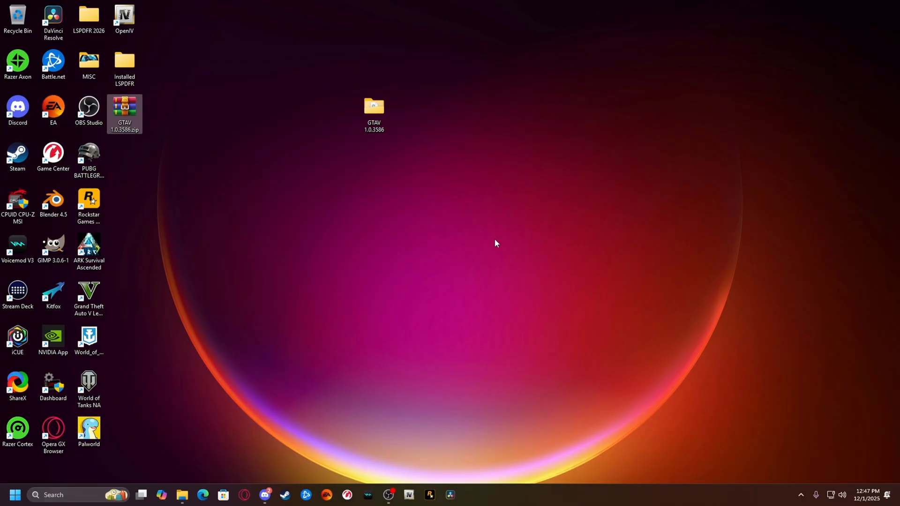
mouse_move(294, 323)
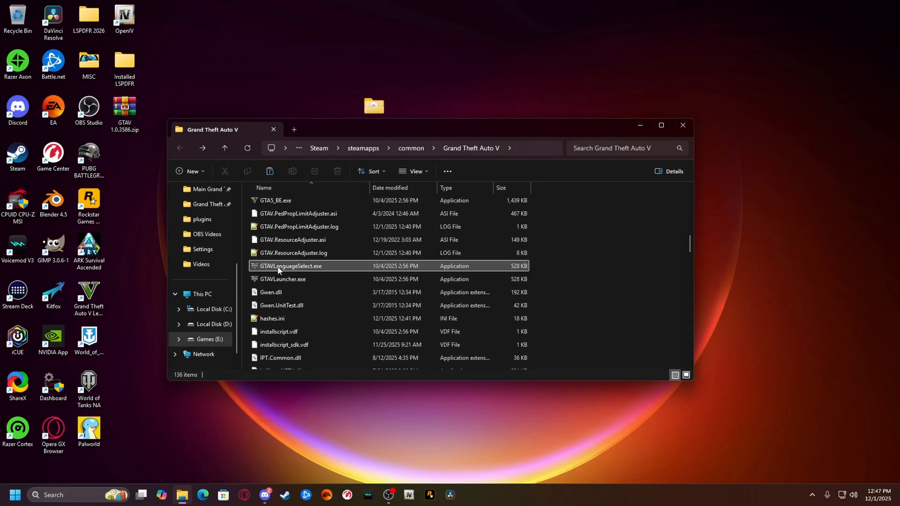
Drag ScriptHookV.dll from the game folder onto the desktop
scroll(down, 3)
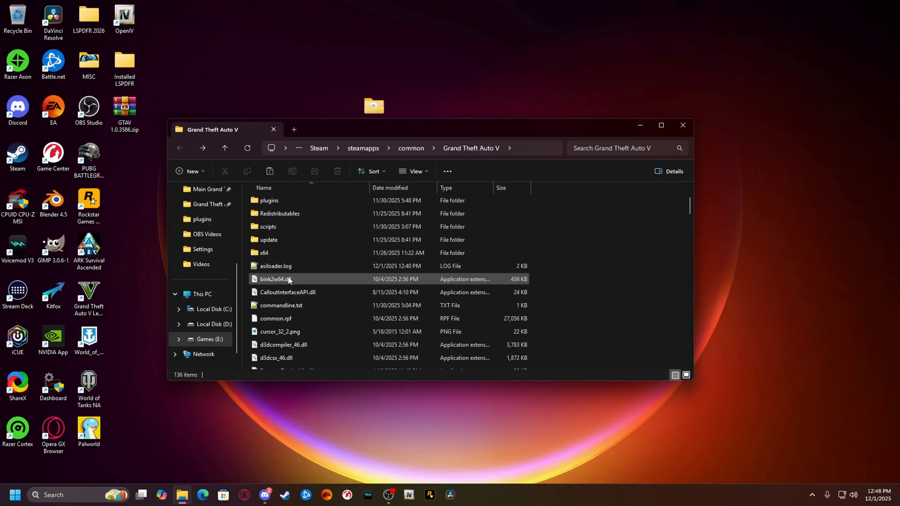
scroll(down, 3)
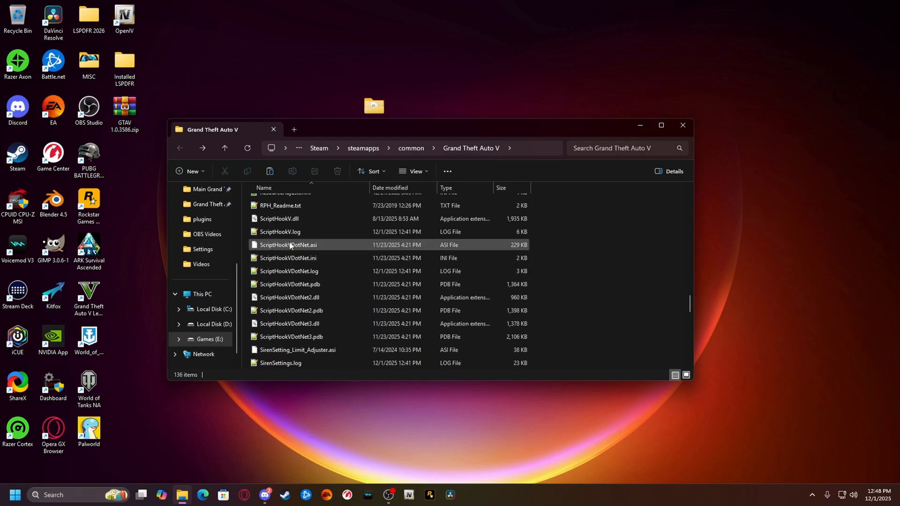
click(280, 253)
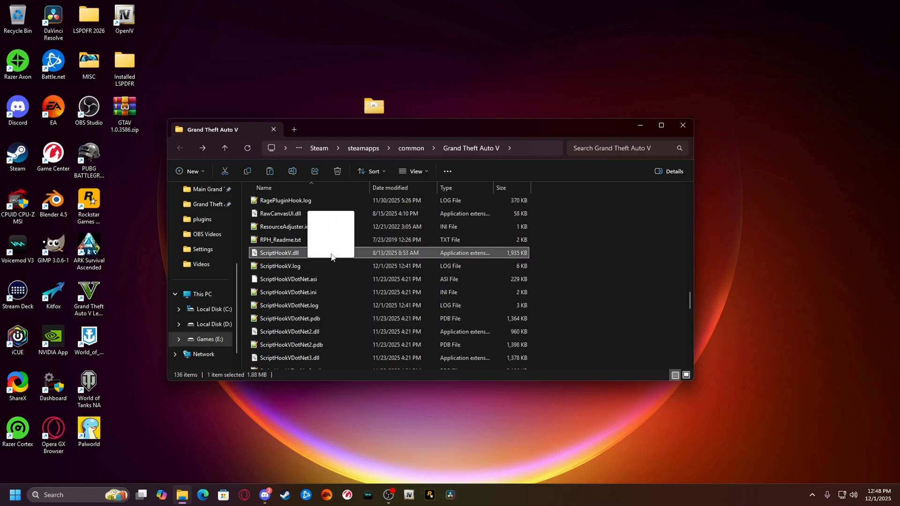
drag(330, 253, 141, 235)
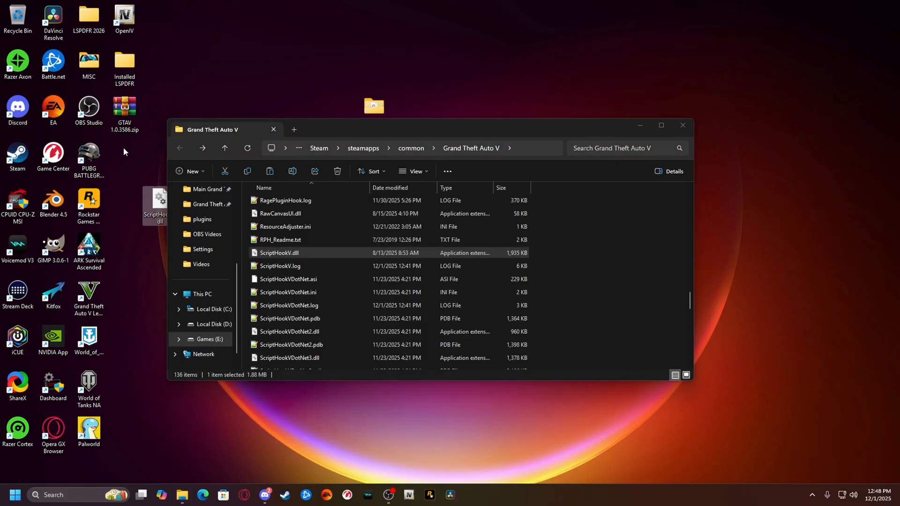
mouse_move(124, 106)
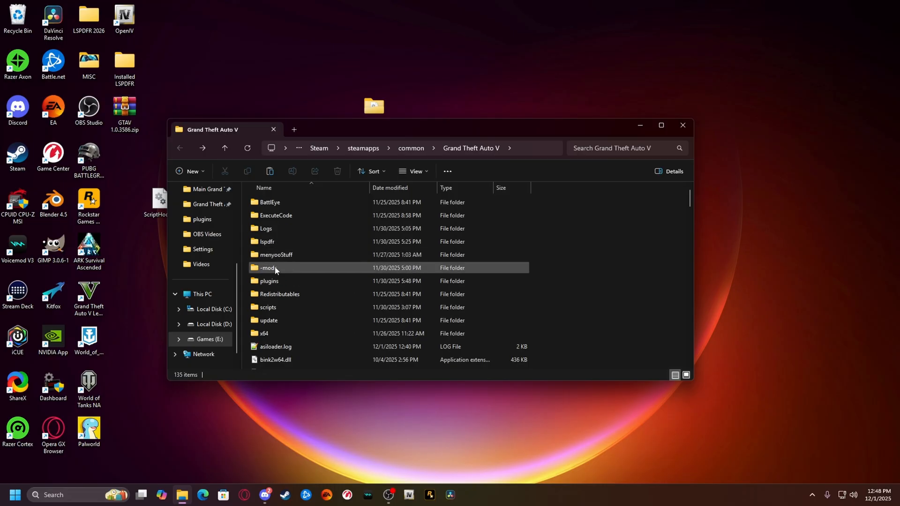
Check the mods folder's contents and rename it to '-mods'
double_click(267, 267)
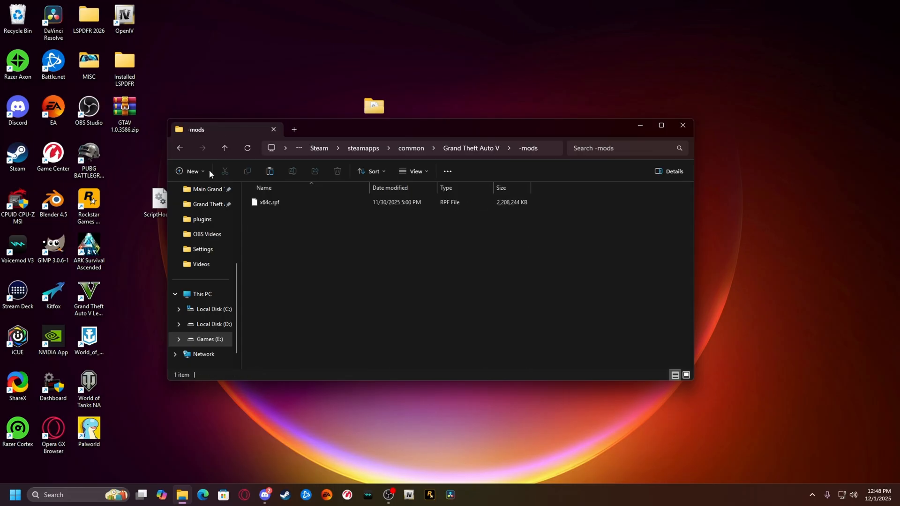
right_click(267, 267)
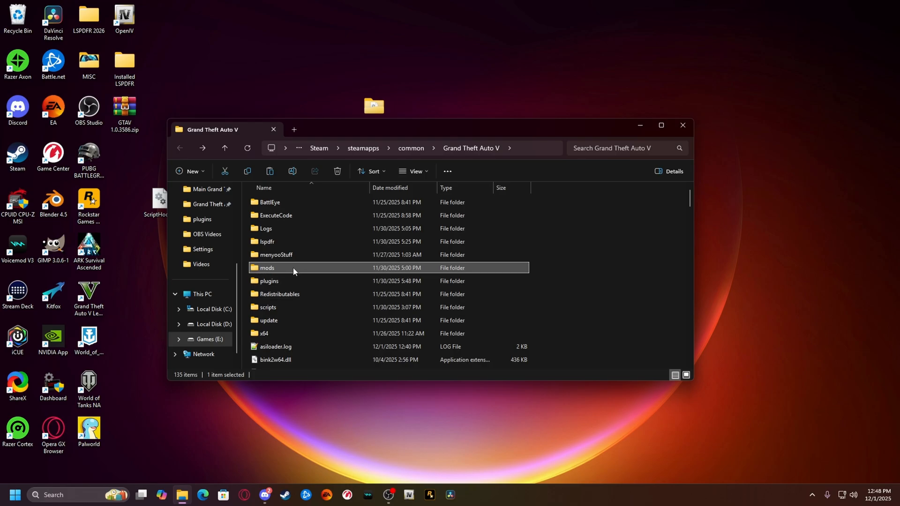
mouse_move(291, 268)
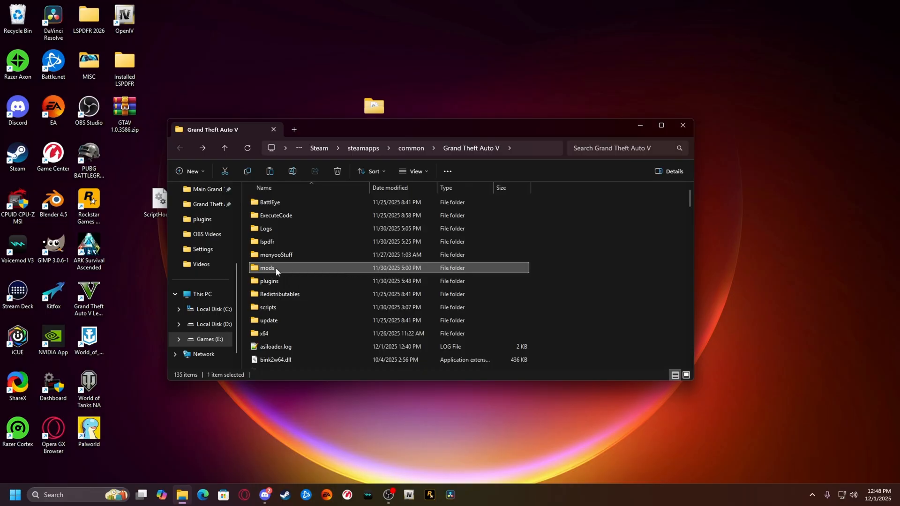
right_click(275, 271)
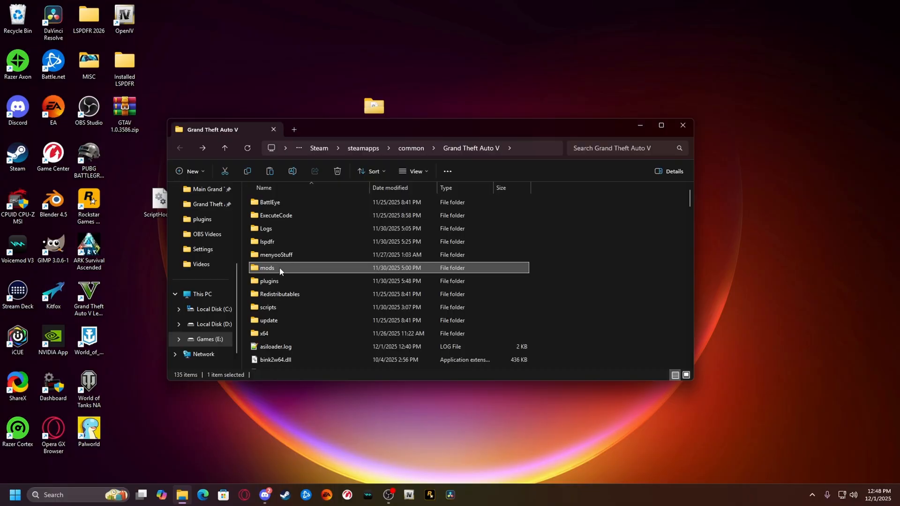
click(266, 267)
text(-)
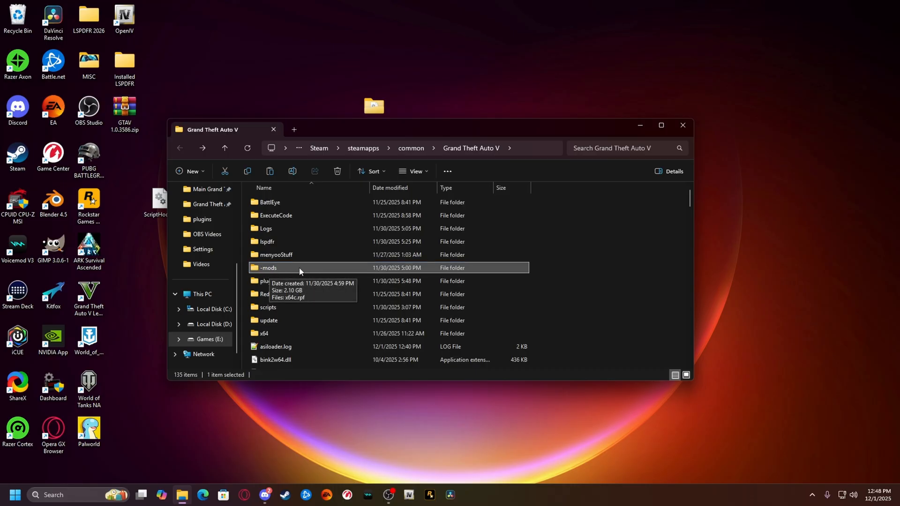
mouse_move(284, 269)
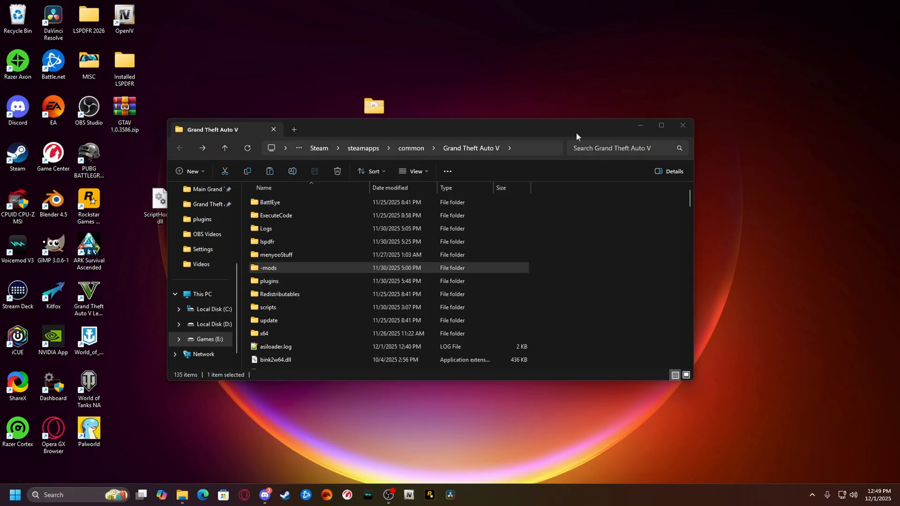
mouse_move(682, 126)
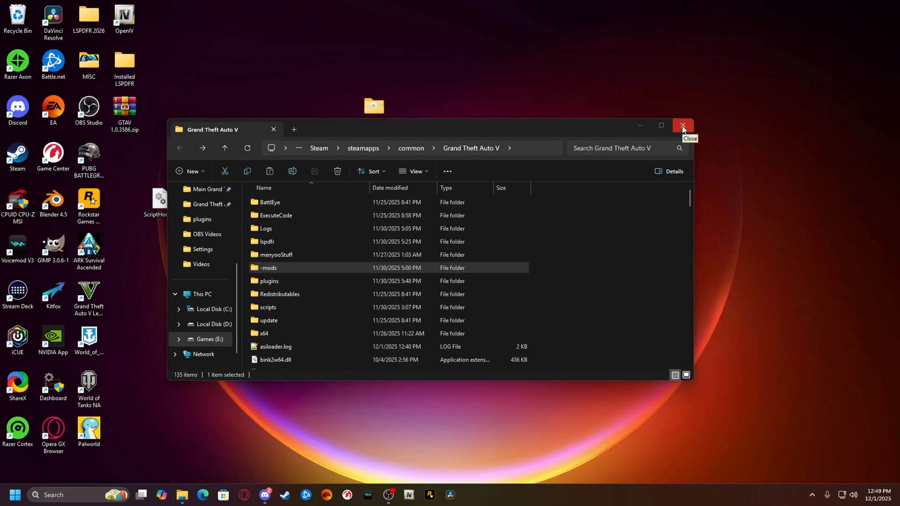
Close the game folder window and launch Steam from the system tray overflow
click(683, 126)
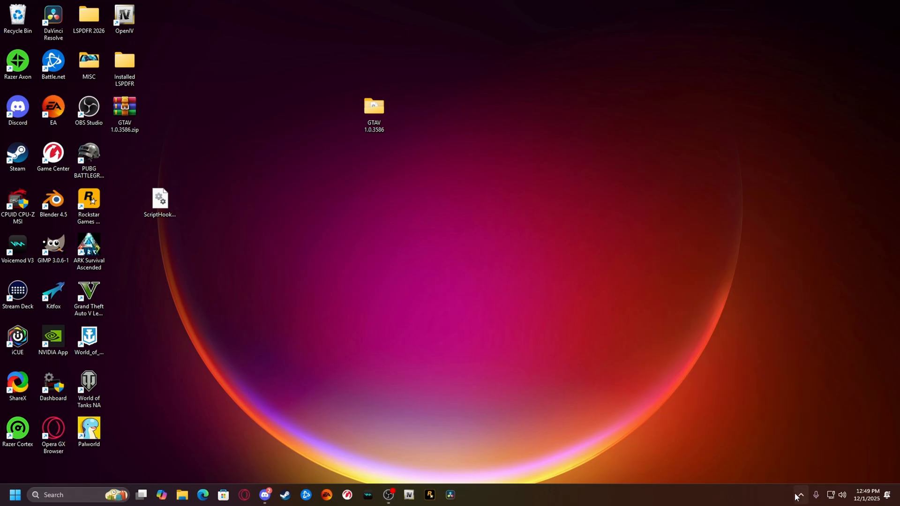
click(797, 495)
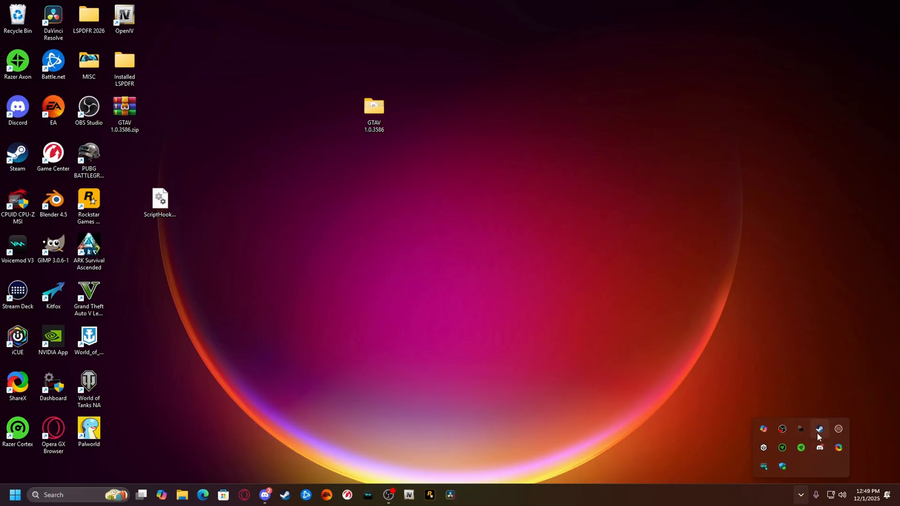
mouse_move(809, 406)
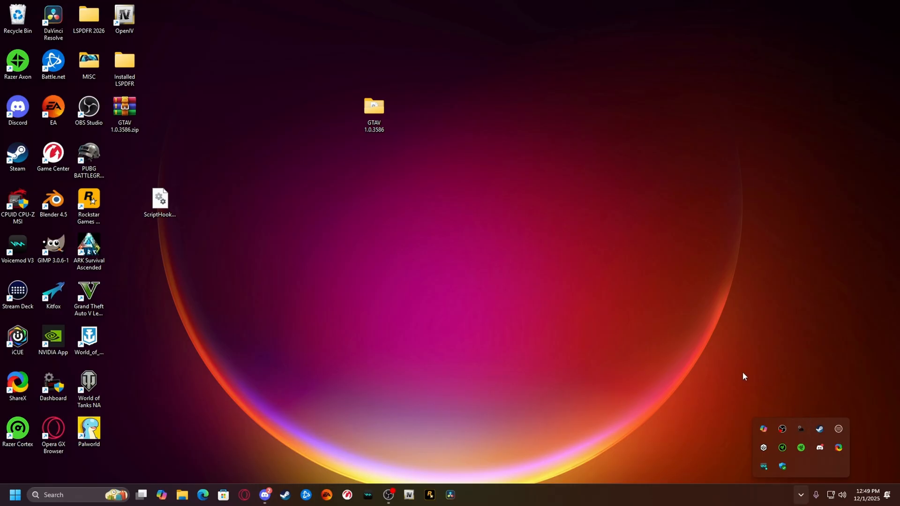
mouse_move(819, 429)
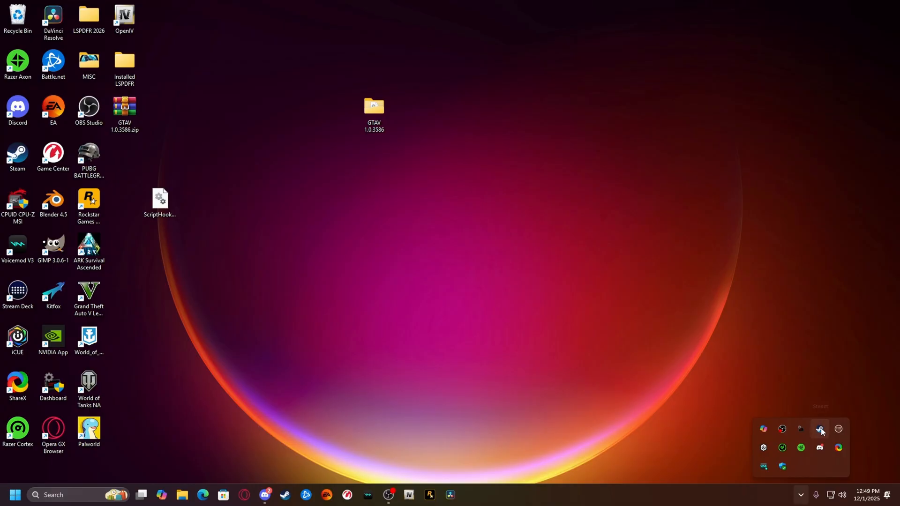
click(819, 429)
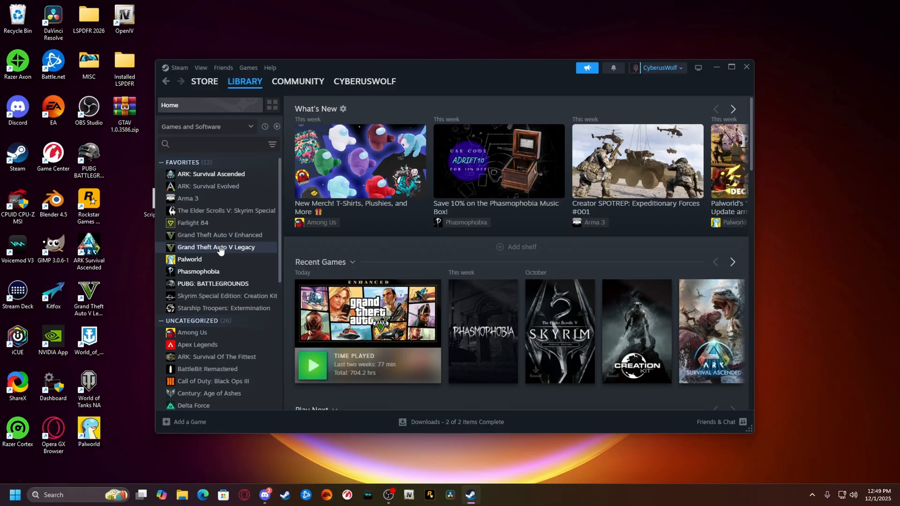
Check the Installed Files properties of Grand Theft Auto V Legacy, then close Properties
click(217, 247)
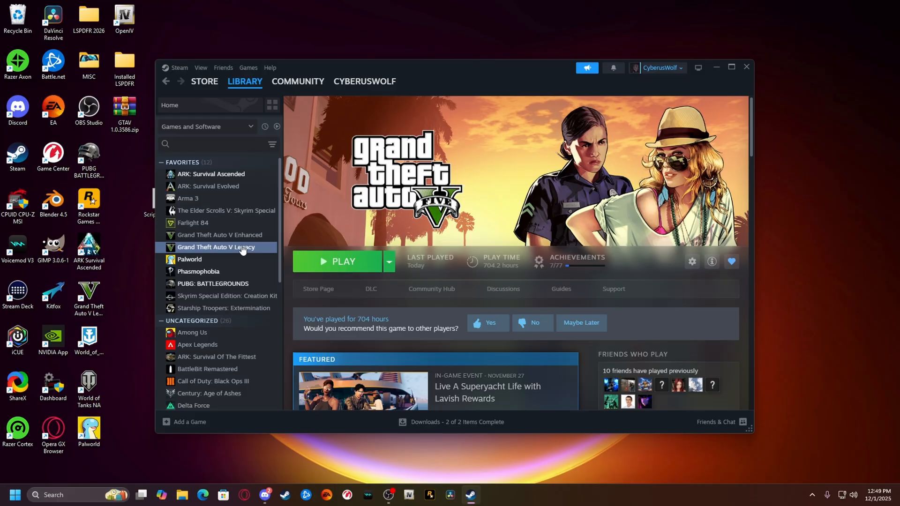
mouse_move(240, 238)
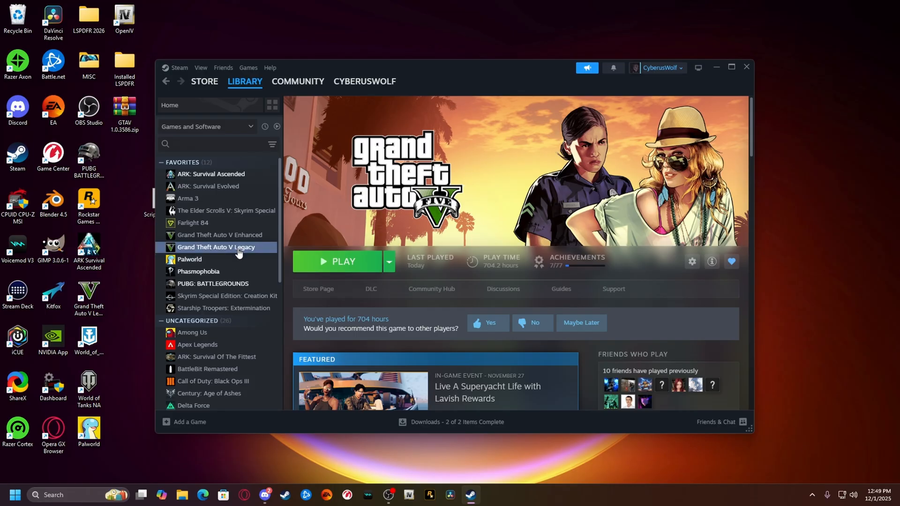
right_click(216, 247)
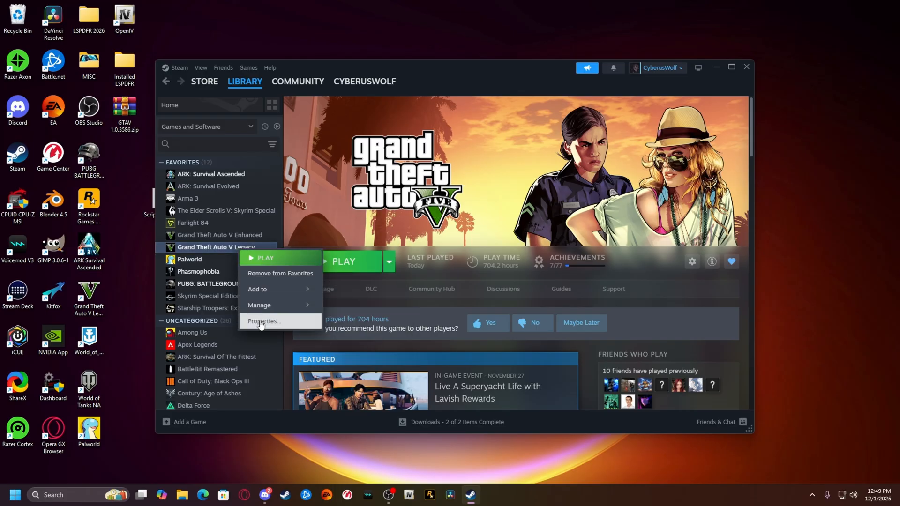
click(263, 321)
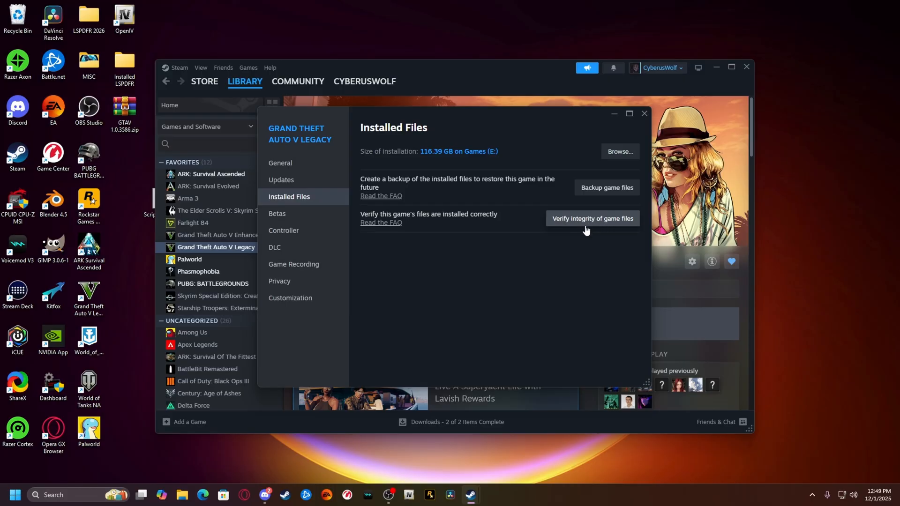
mouse_move(538, 285)
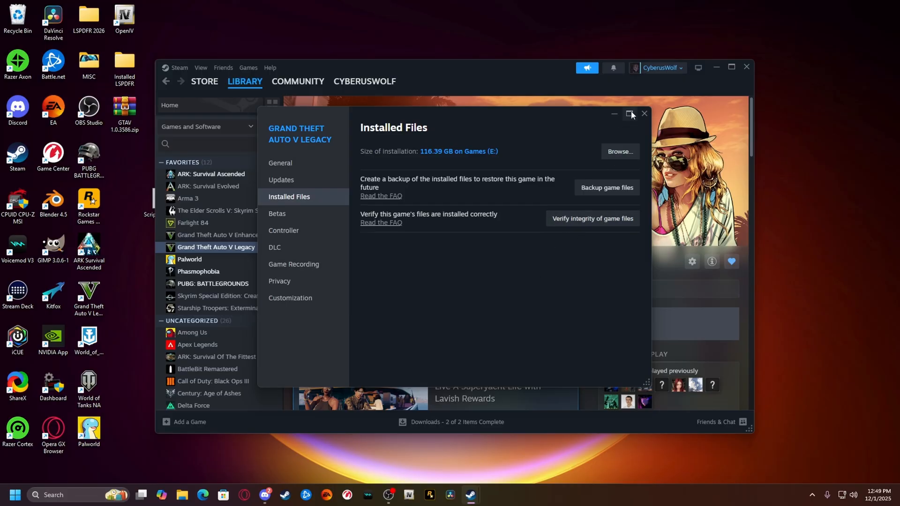
click(643, 113)
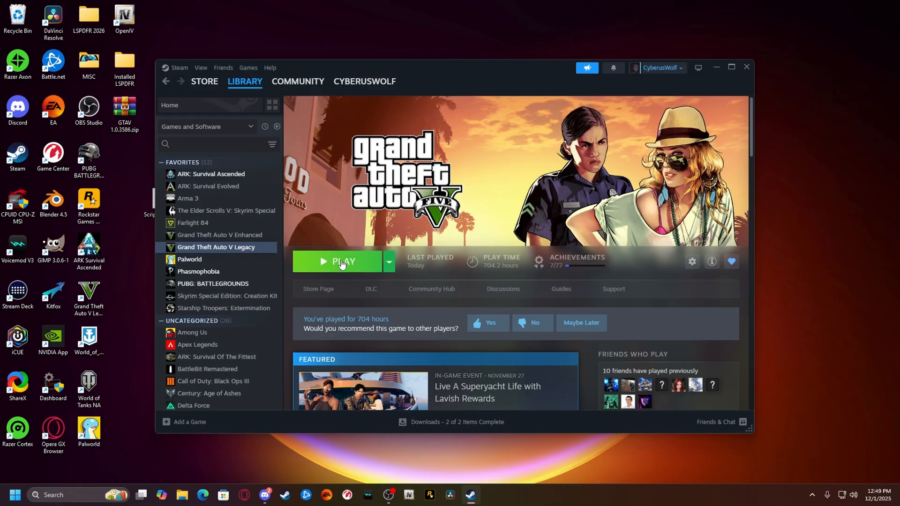
Launch Grand Theft Auto V Legacy, let it load, then exit to Windows
click(341, 261)
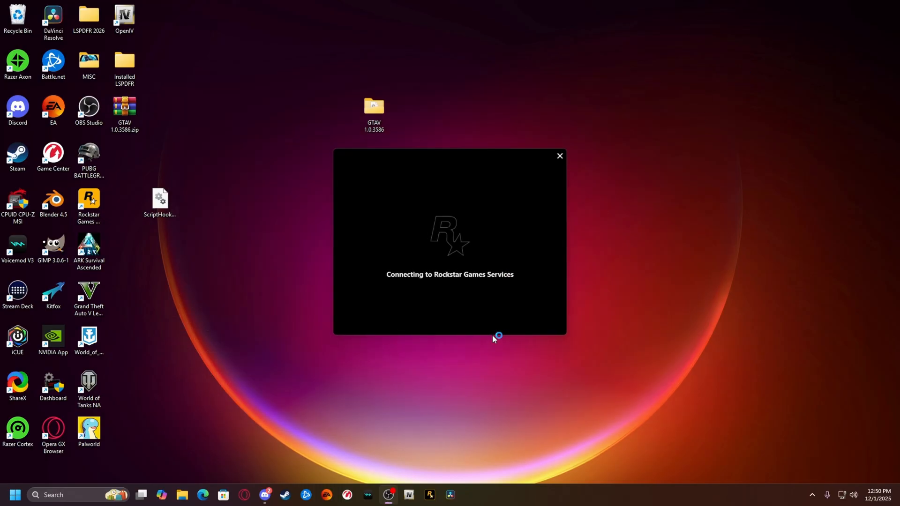
click(558, 156)
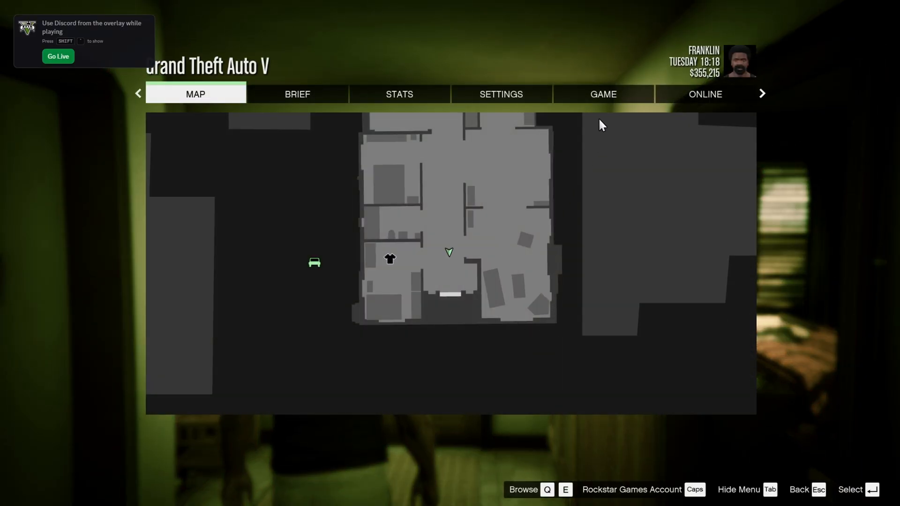
click(603, 93)
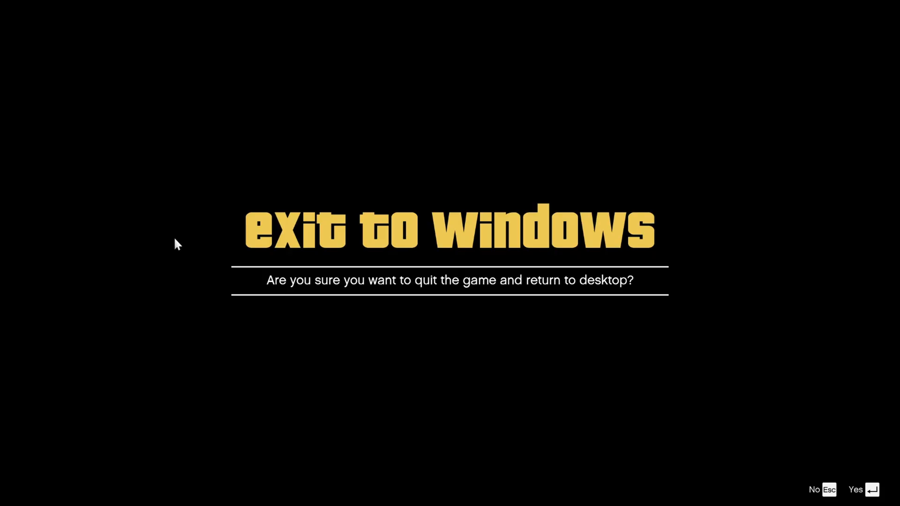
click(856, 489)
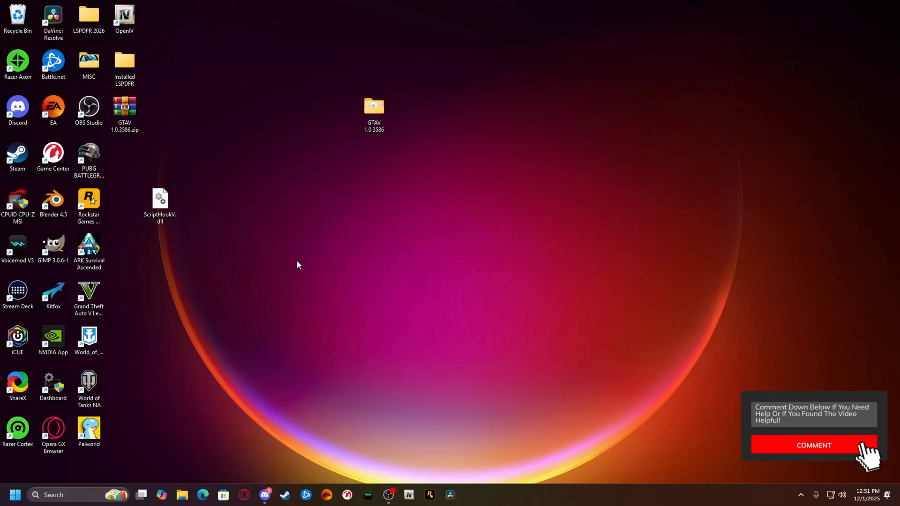
mouse_move(262, 470)
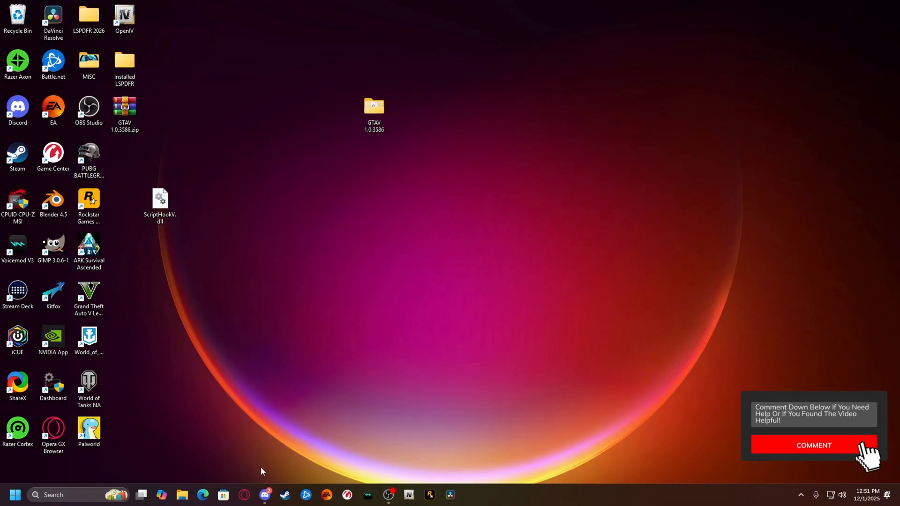
Extract all contents of GTAV 1.0.3586.zip into the Grand Theft Auto V folder, replacing existing files
right_click(182, 493)
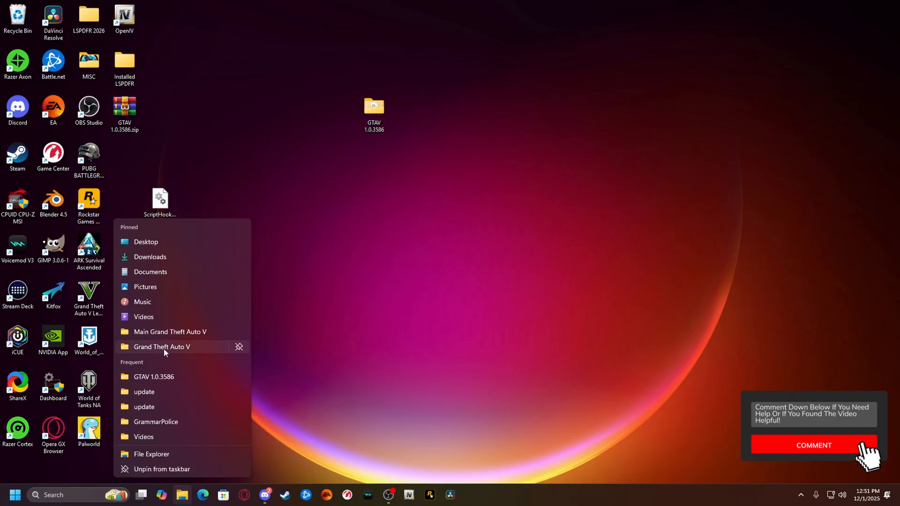
click(329, 368)
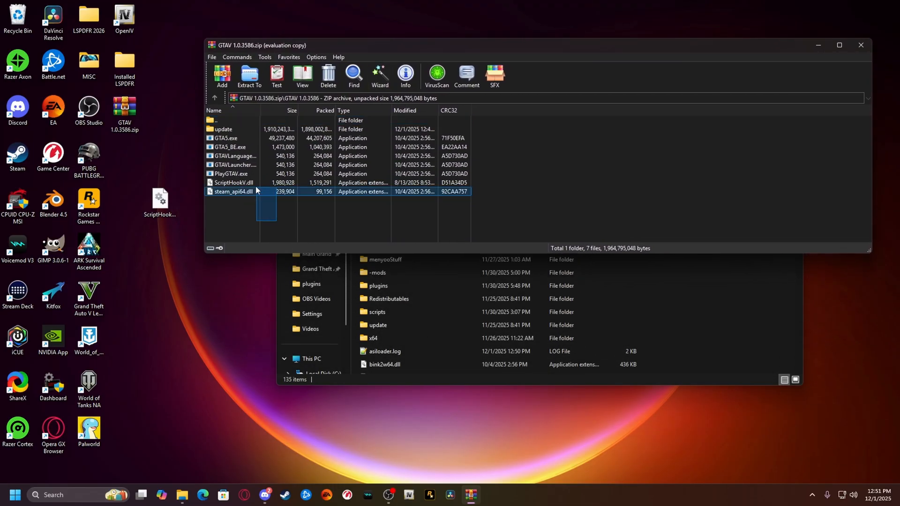
key(ctrl+a)
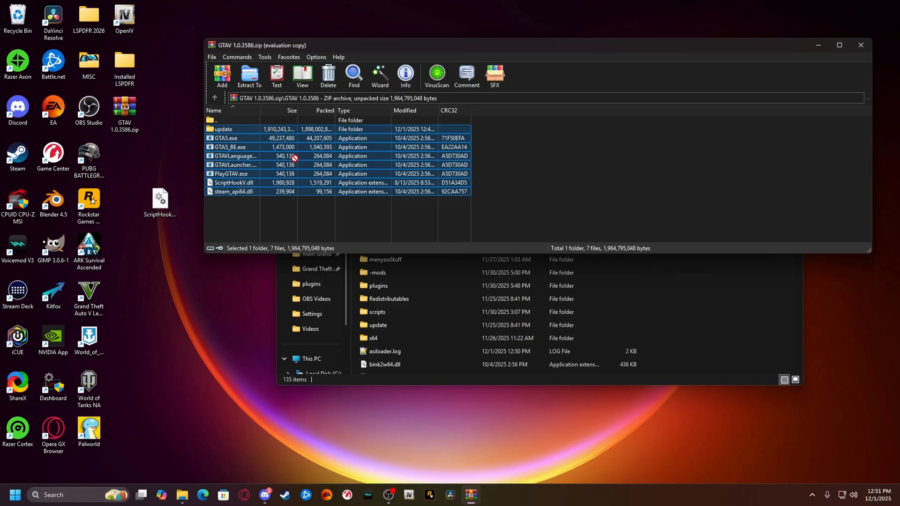
click(249, 74)
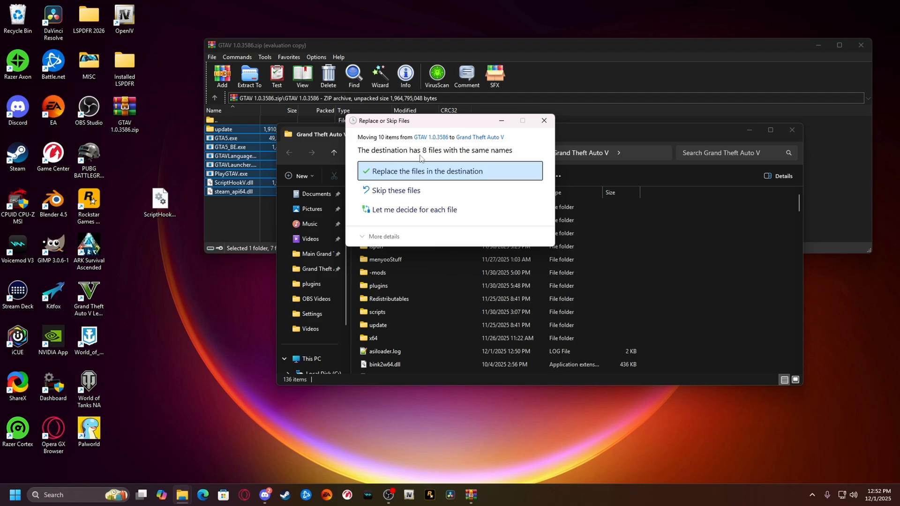
click(427, 171)
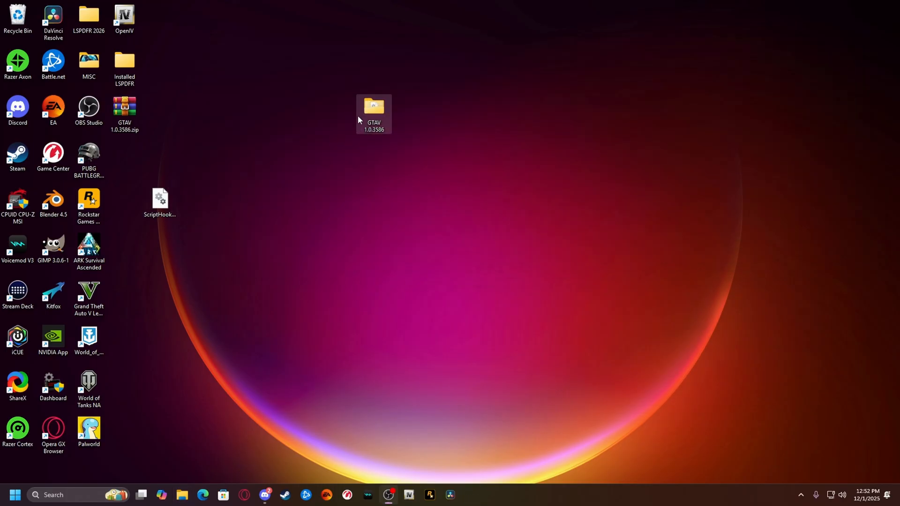
Move the GTAV 1.0.3586 folder into the desktop icon column and delete ScriptHookV.dll
drag(374, 113, 125, 160)
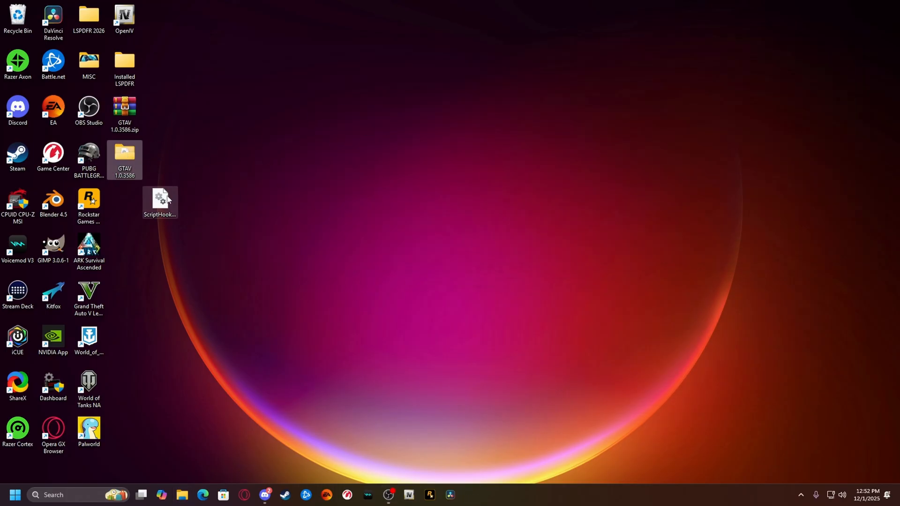
right_click(161, 202)
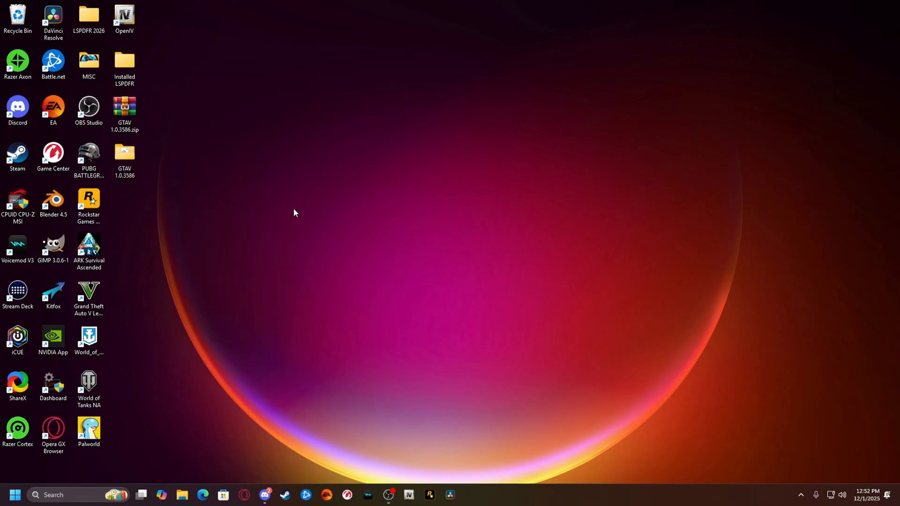
mouse_move(355, 186)
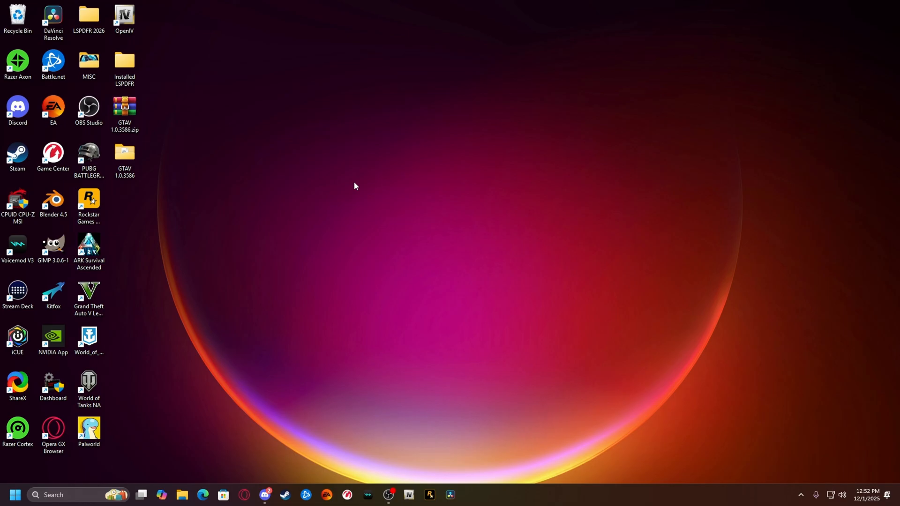
mouse_move(430, 238)
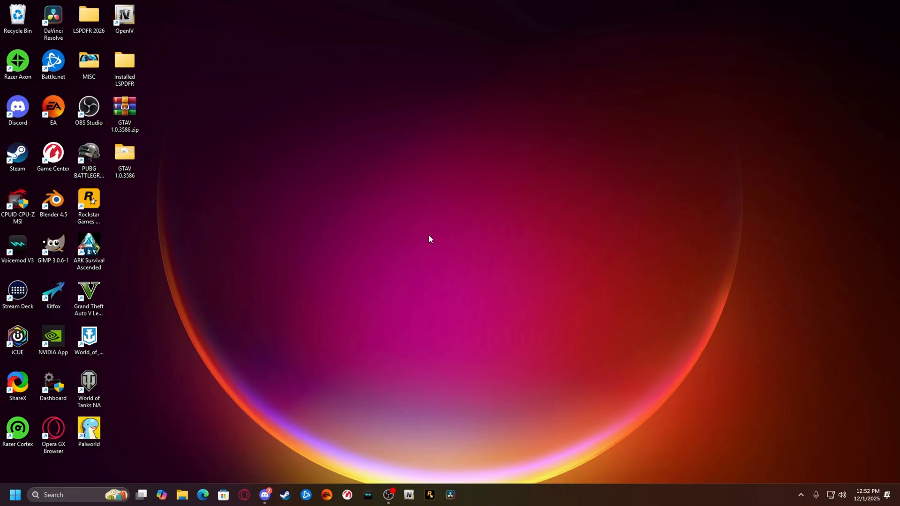
mouse_move(467, 342)
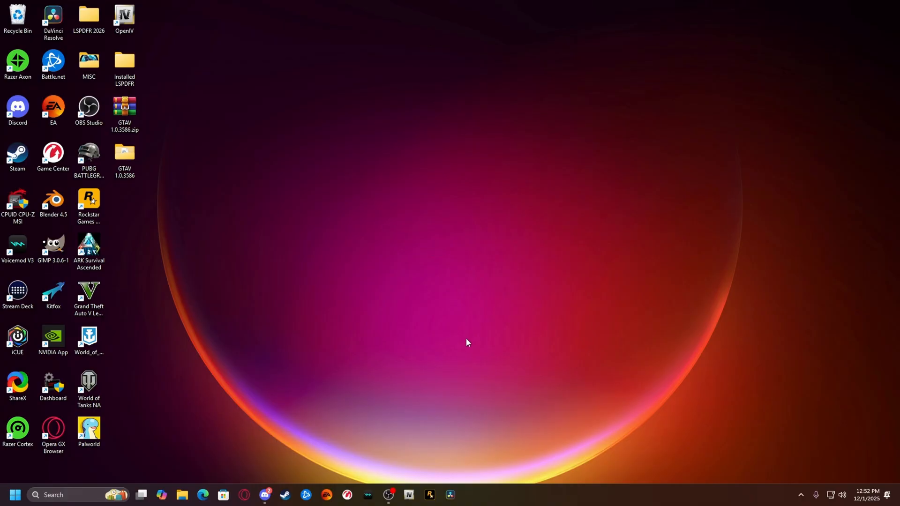